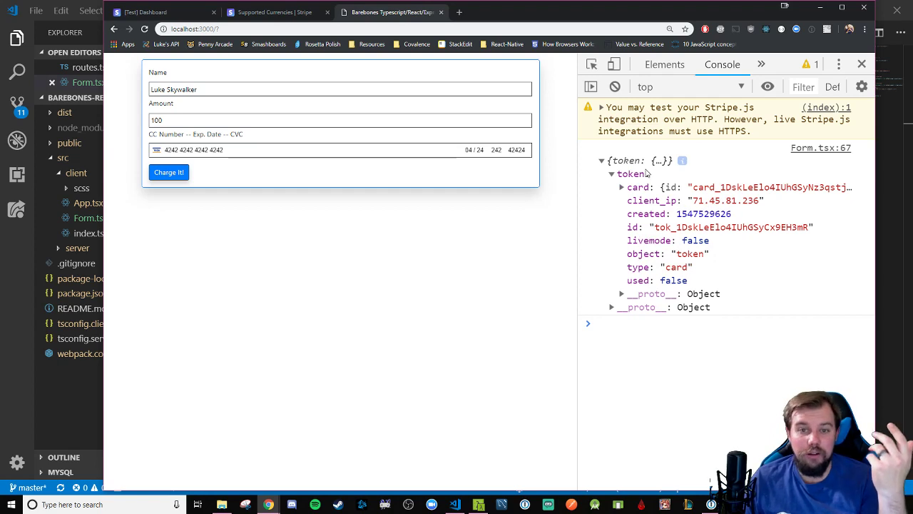
mouse_move(476, 456)
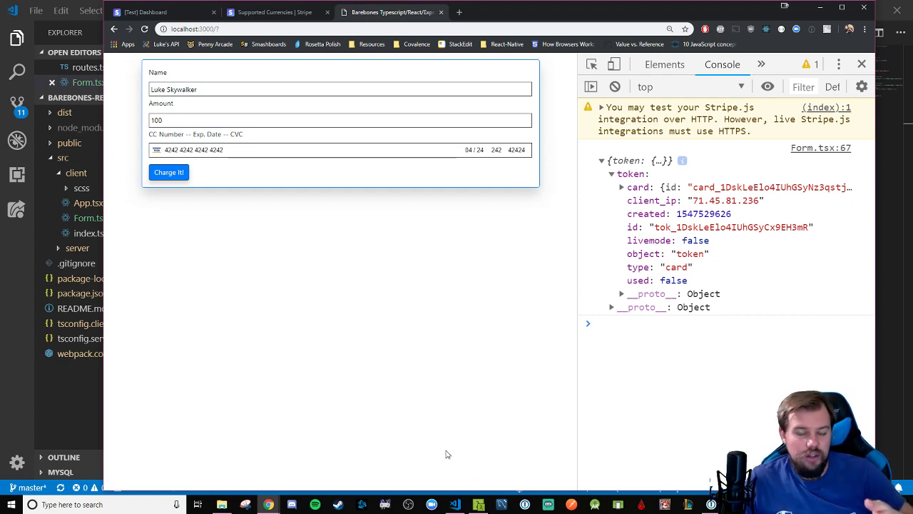
- Destructure { token } from the awaited createToken result in handleSubmit
left_click(454, 505)
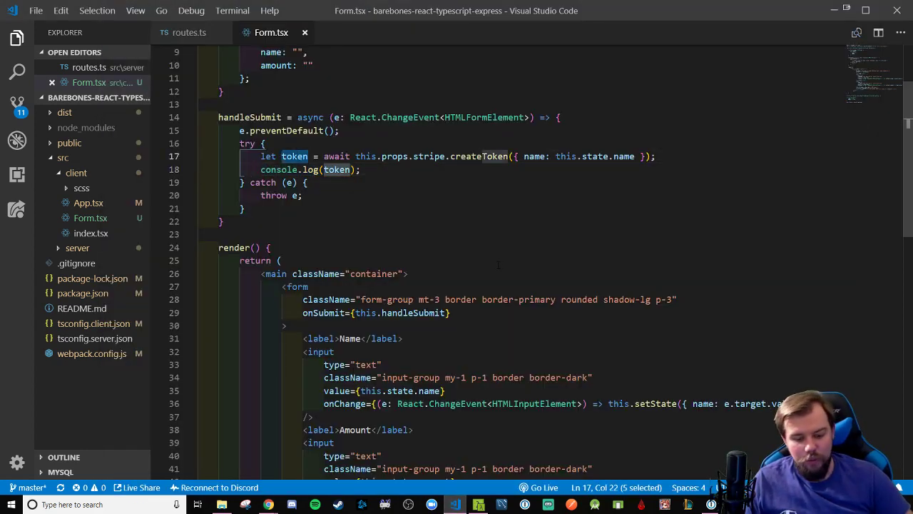
type("{}")
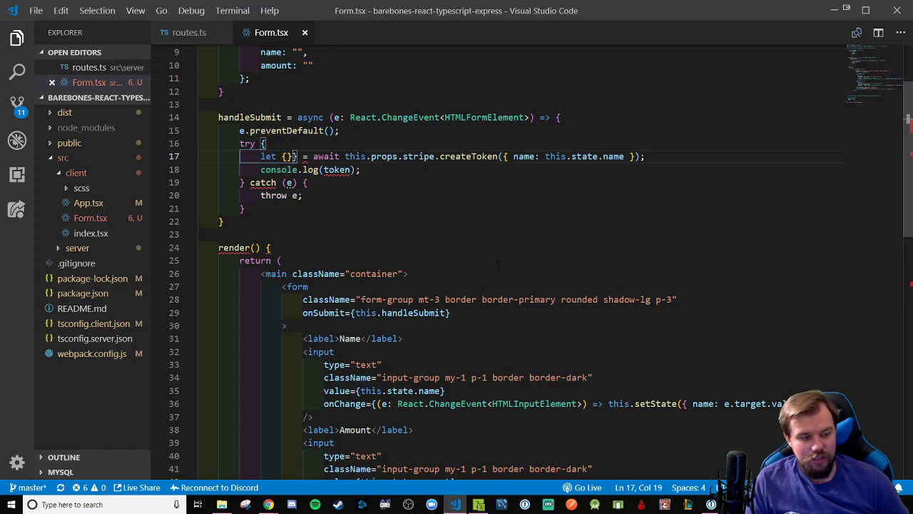
type("token")
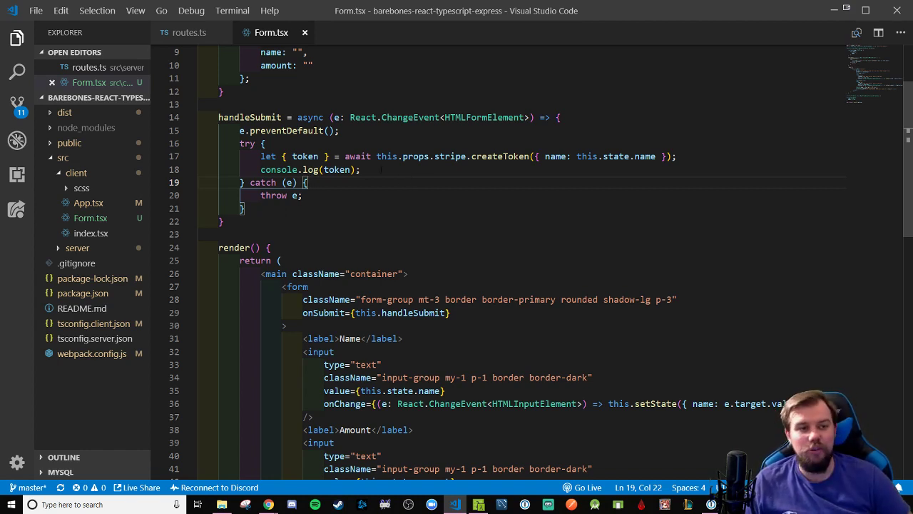
- Store let amount = this.state.amount and begin an await fetch call
type("let amount =")
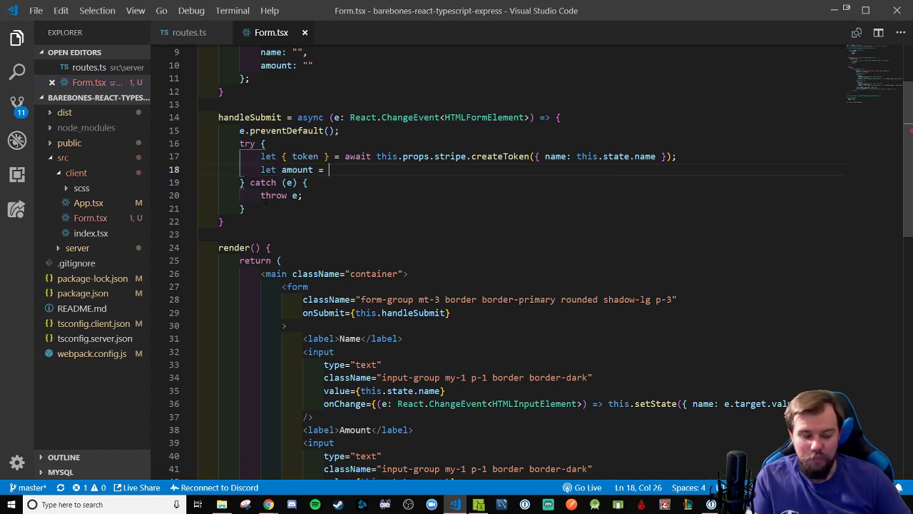
type("this.state.amount;")
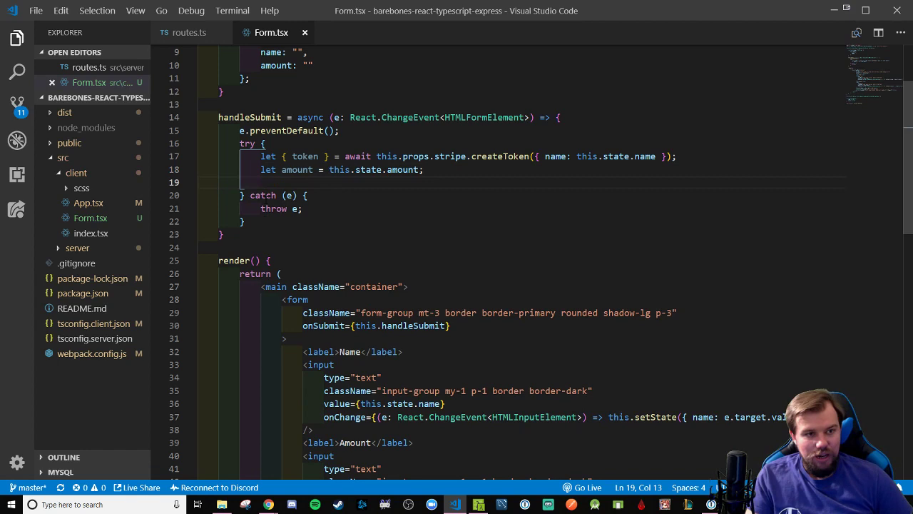
type("await fetch('/a")
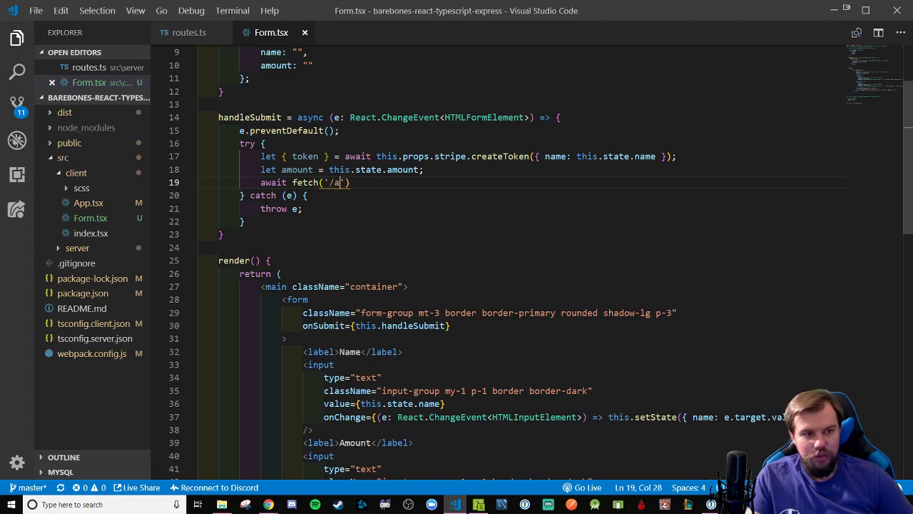
- Point the fetch at '/api/donate' with method 'POST' and a 'Content-Type': 'application/json' header
type("pi/")
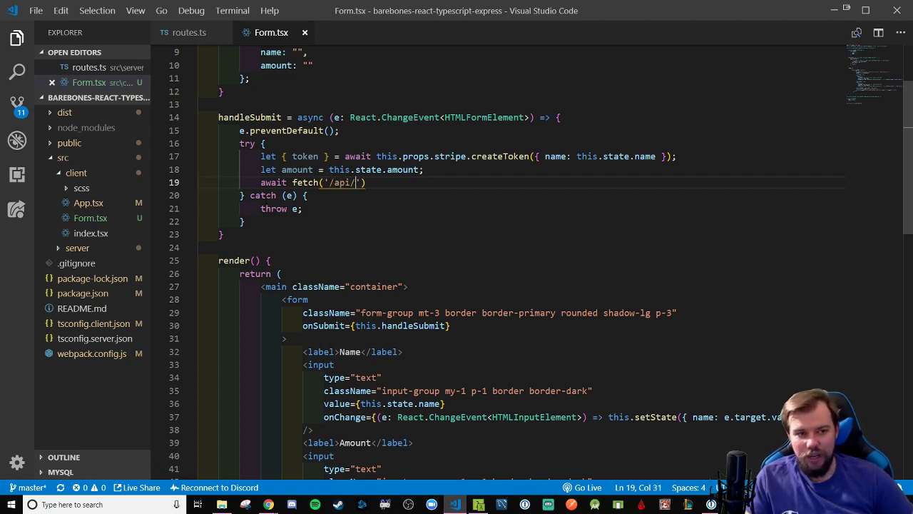
type("donate")
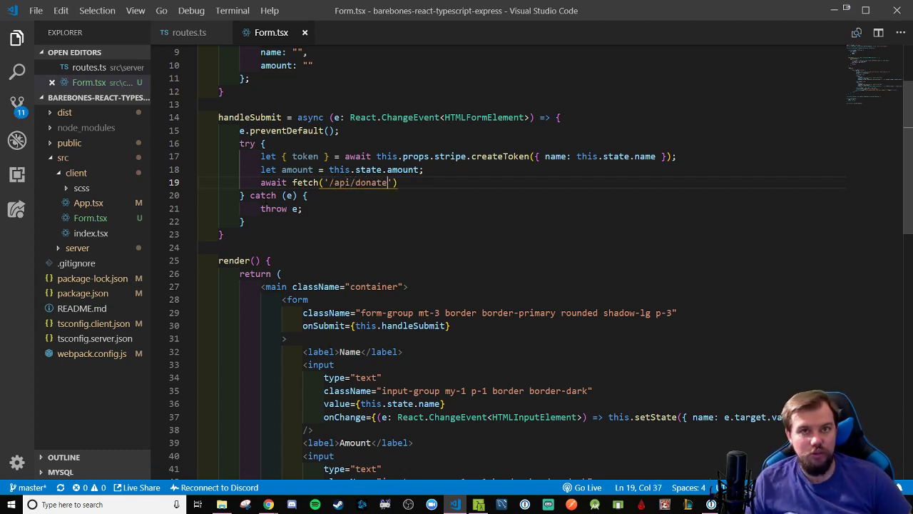
type(",")
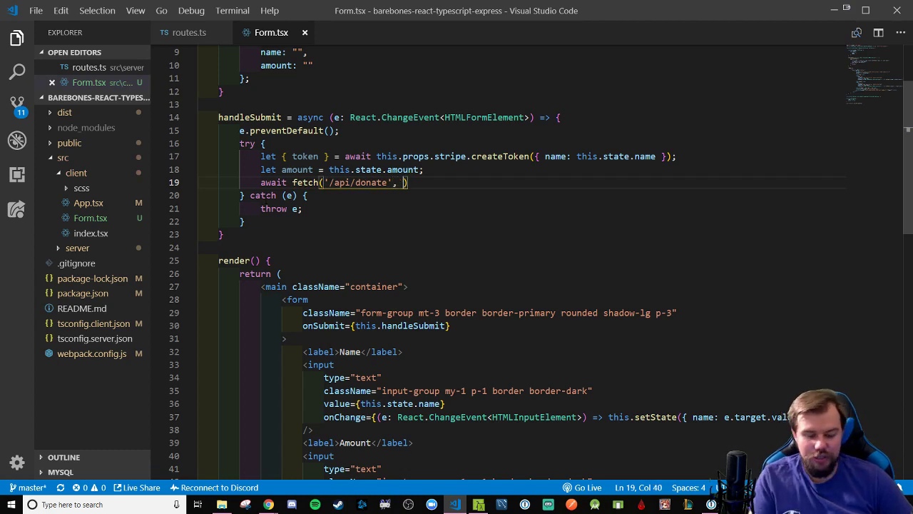
type("m")
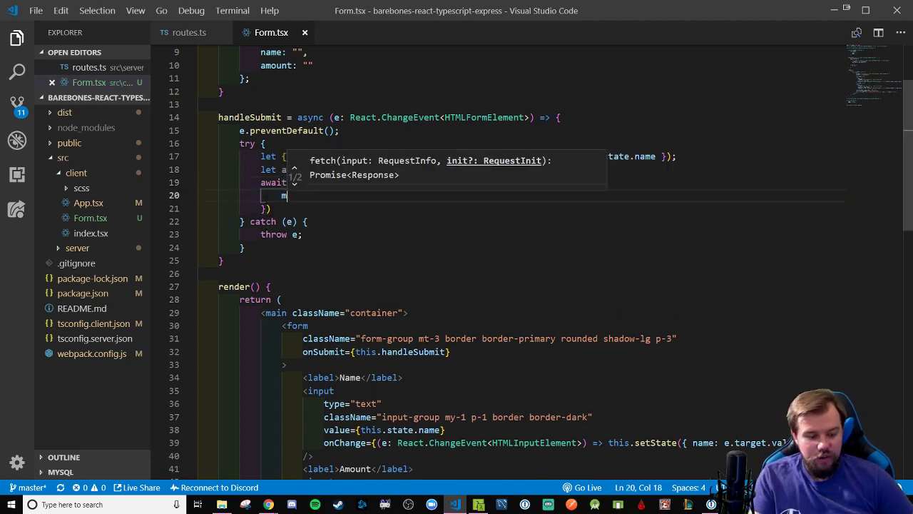
type("method: 'POST',")
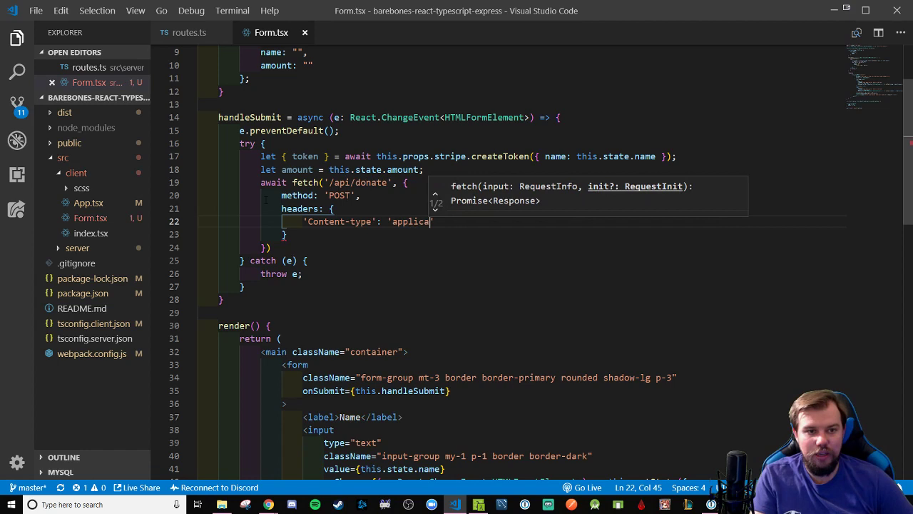
type("tion/json'")
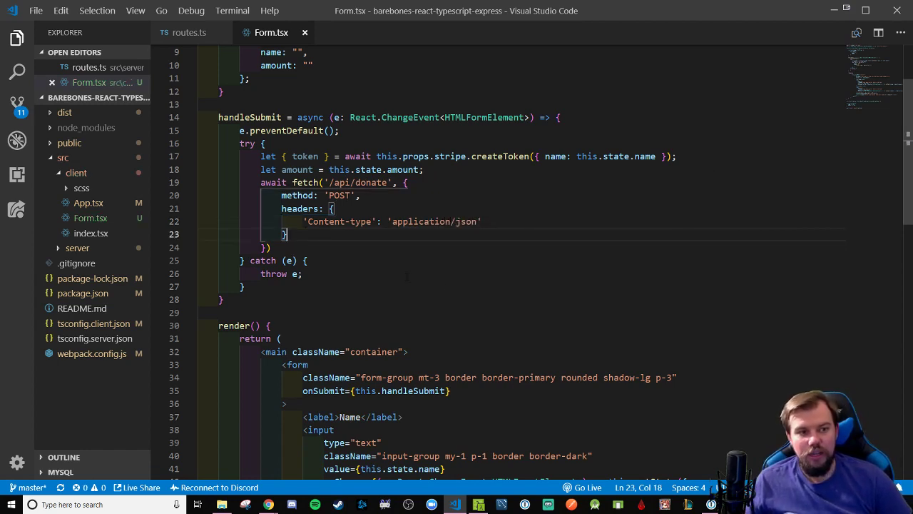
- Set the request body to JSON.stringify({ token, amount })
type("body")
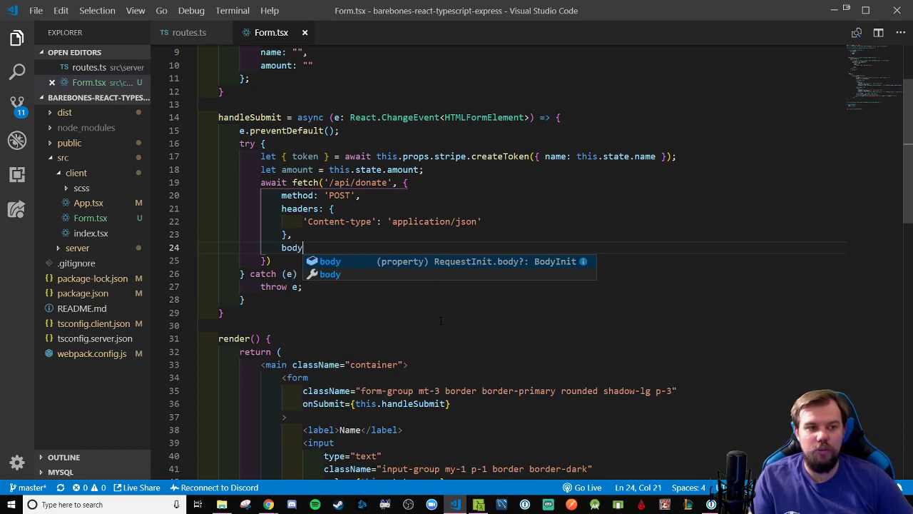
type(":")
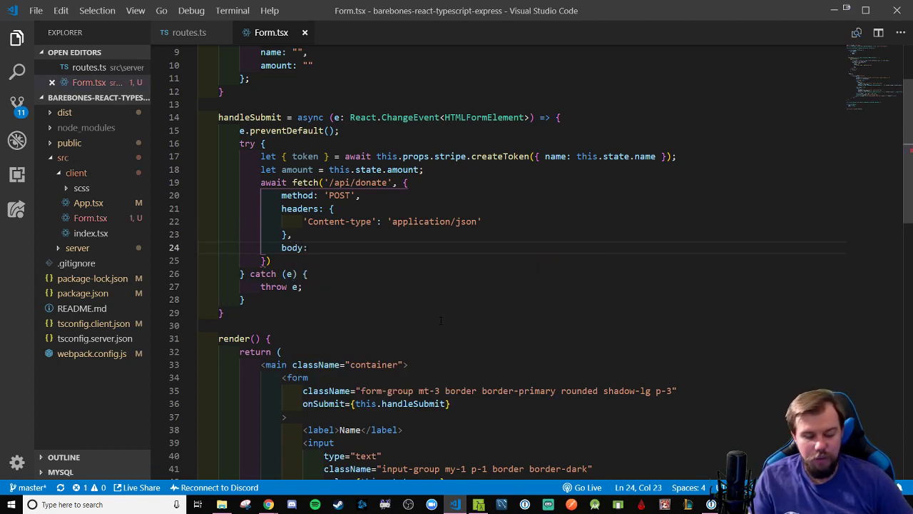
type("JSON.stringify")
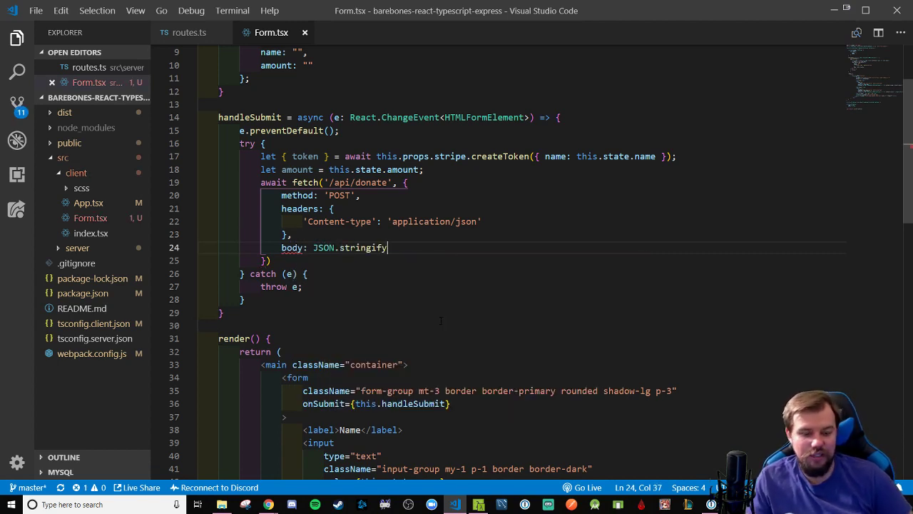
type("()")
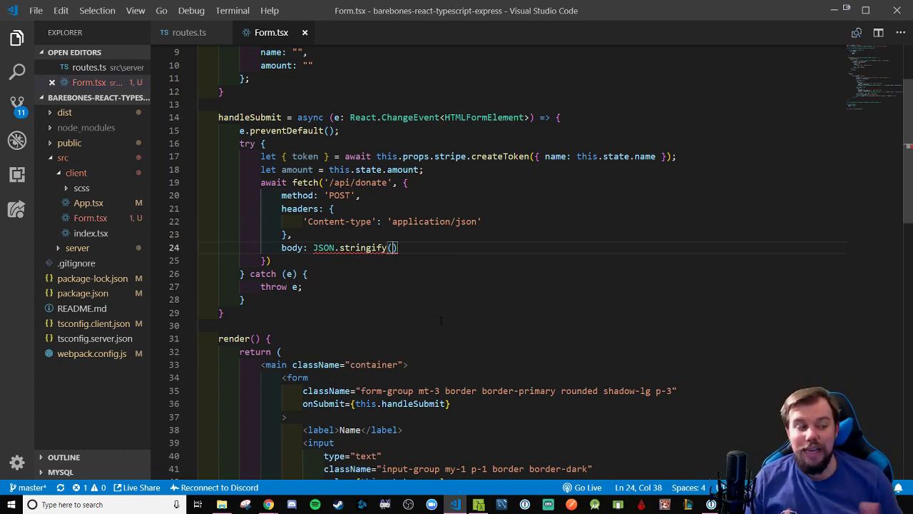
type("{}")
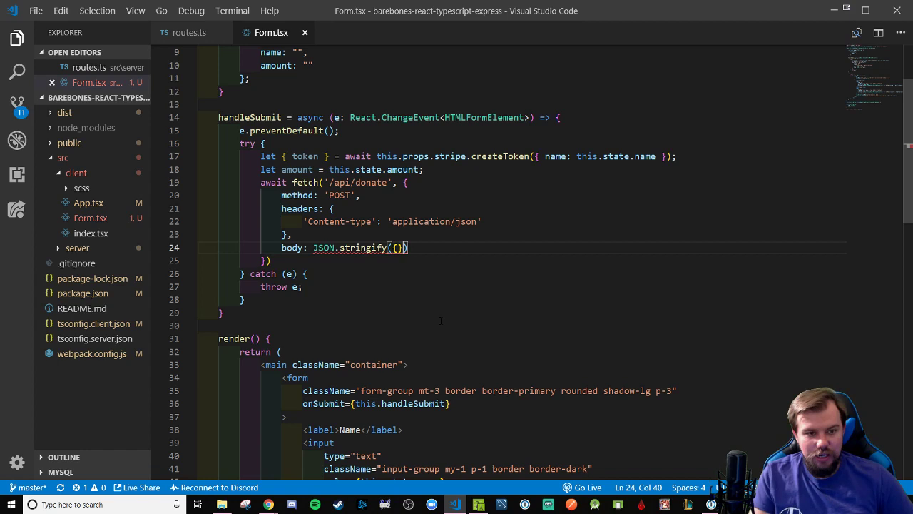
type("\" \"")
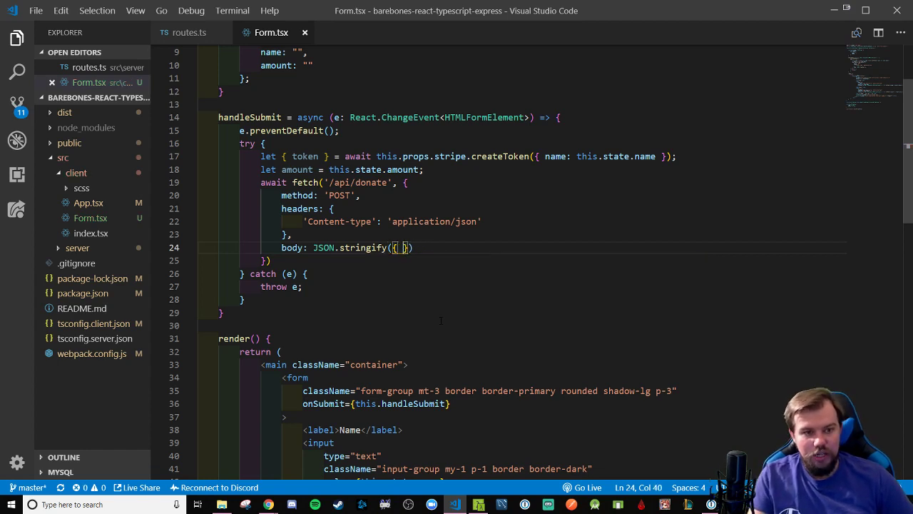
type("token, amount")
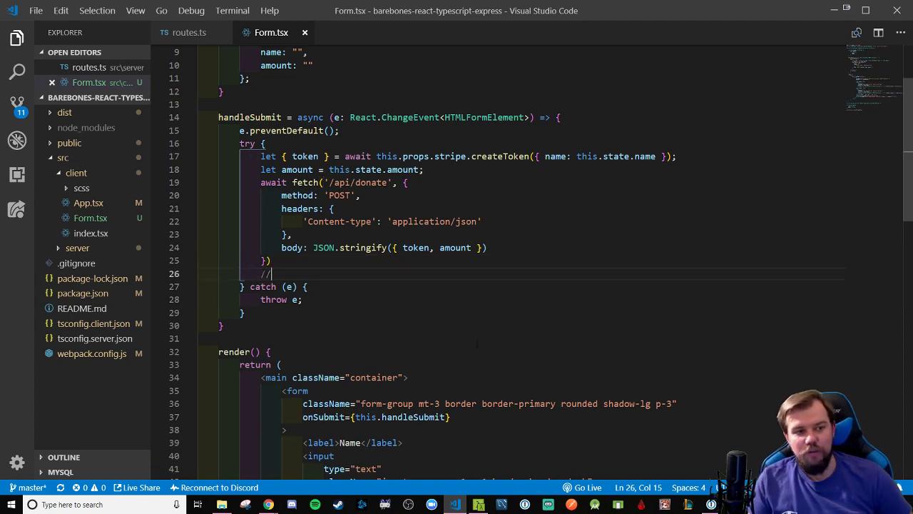
- Write the comment //redirect, clear inputs, thank alert below the fetch call
type("red")
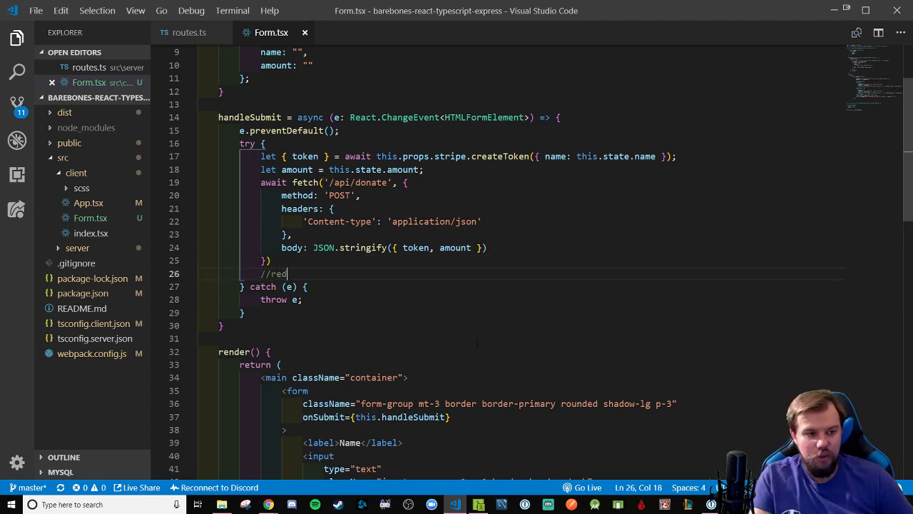
type("irect,")
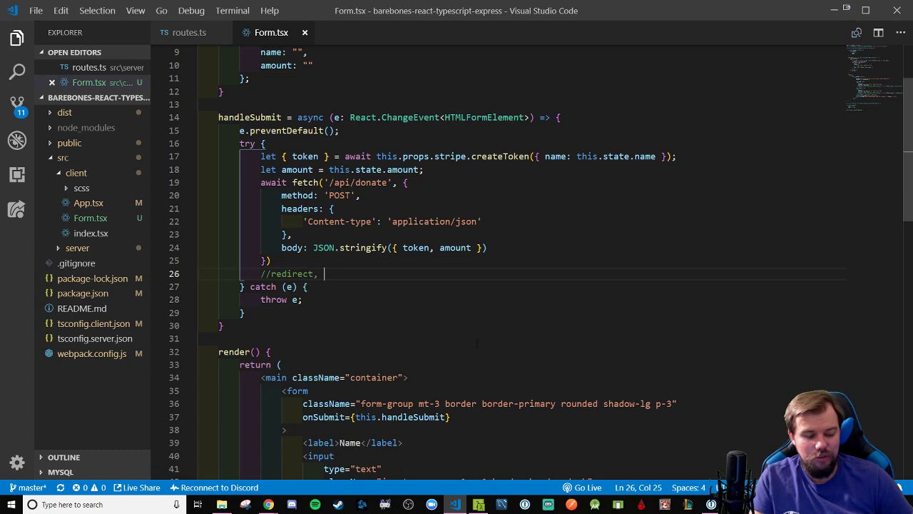
type("clear inputs,.")
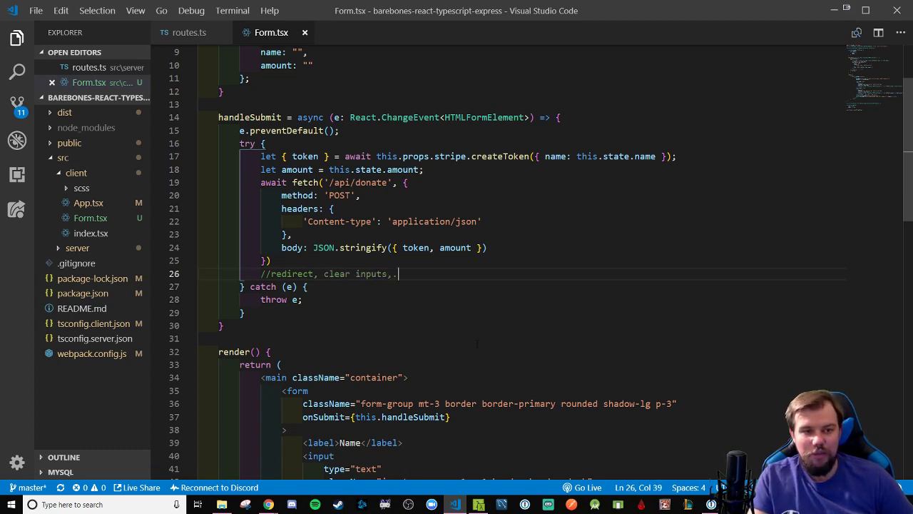
type("thank alert")
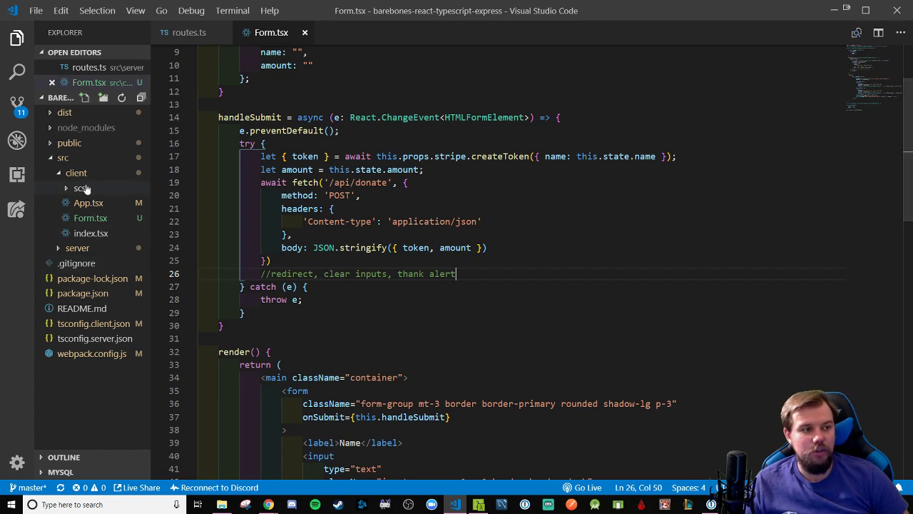
- Collapse the client folder and expand src/server in the Explorer to reach routes.ts
left_click(75, 173)
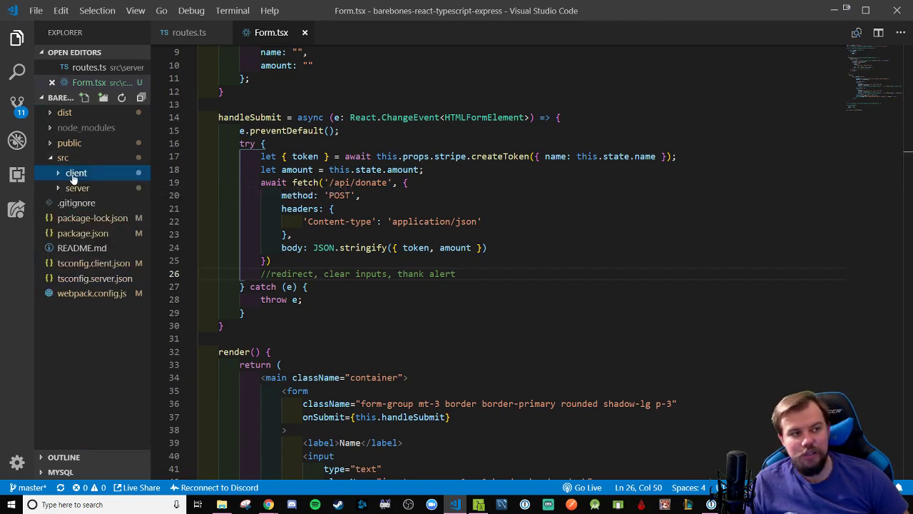
left_click(77, 189)
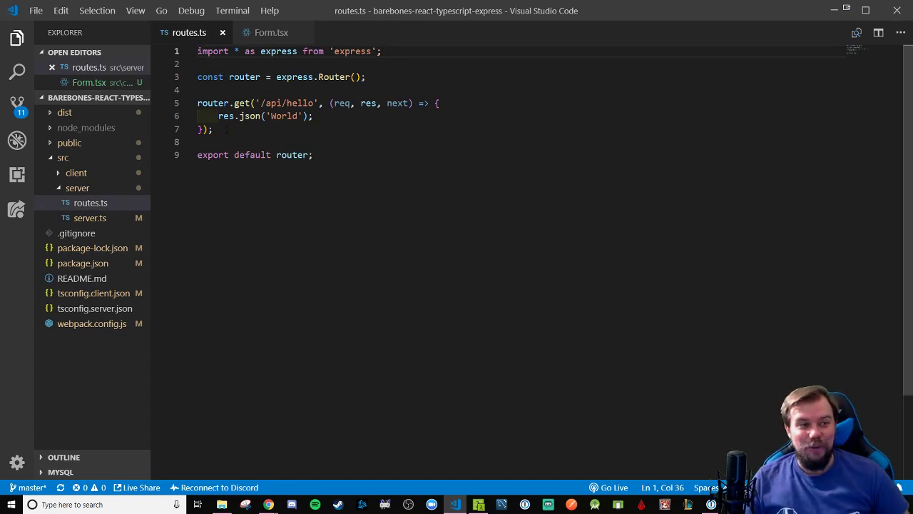
- Declare router.post('/api/donate', async (req, res, next) => { ... }) below the hello route
left_click(214, 128)
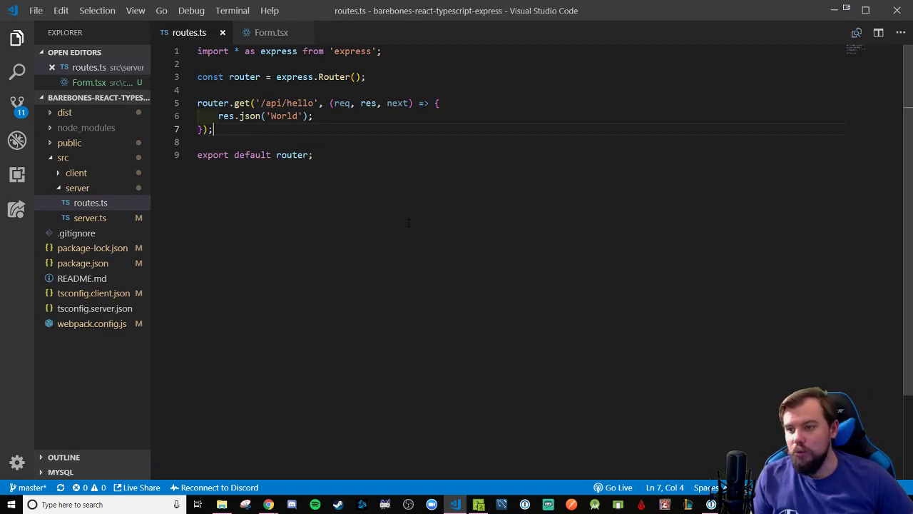
type("router.post('/api/")
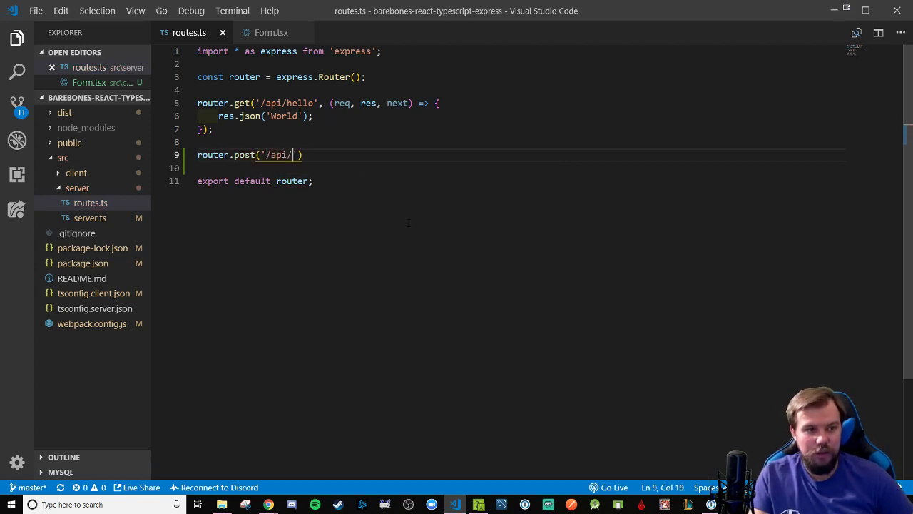
type("donate',")
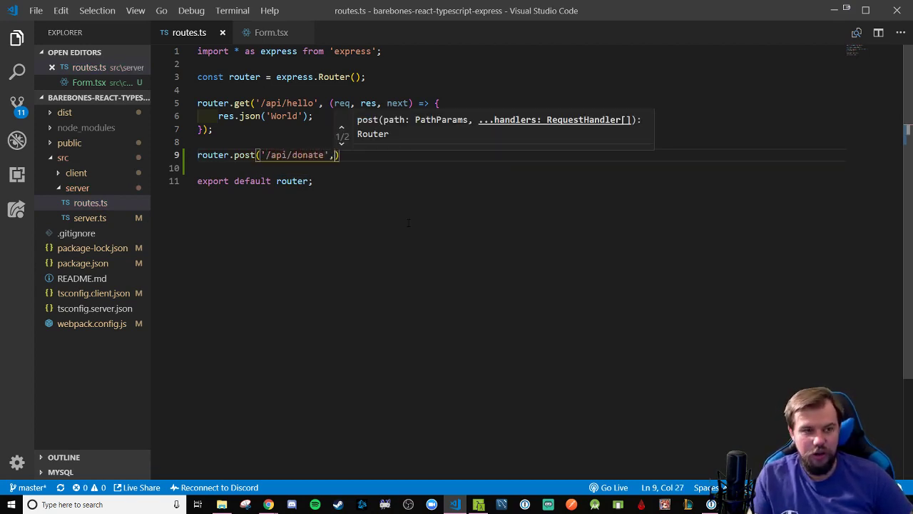
type("(req,")
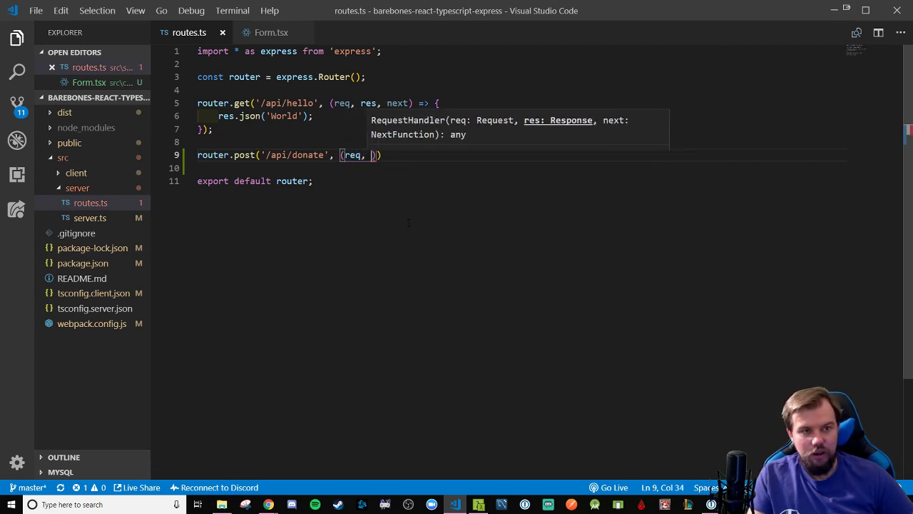
type("res, nex")
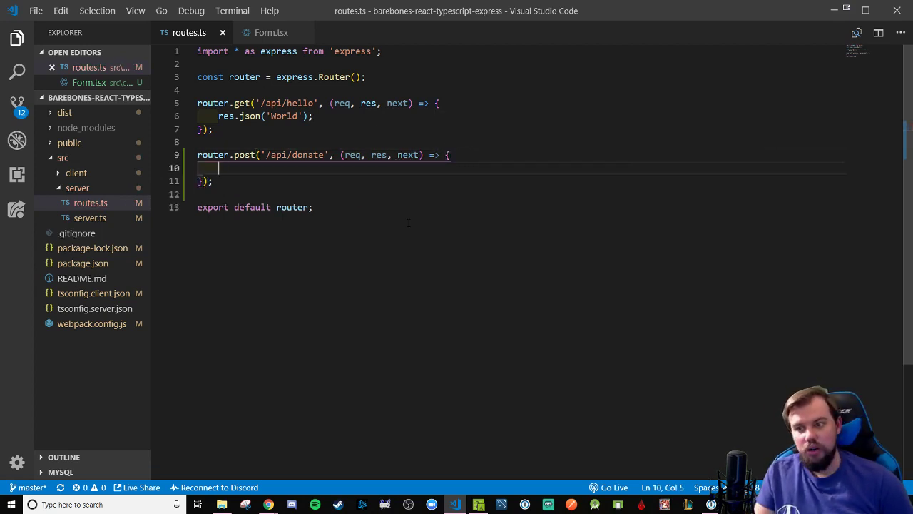
- Add a try/catch whose catch does console.log(e) and res.status(500), marking the handler async
type("try {")
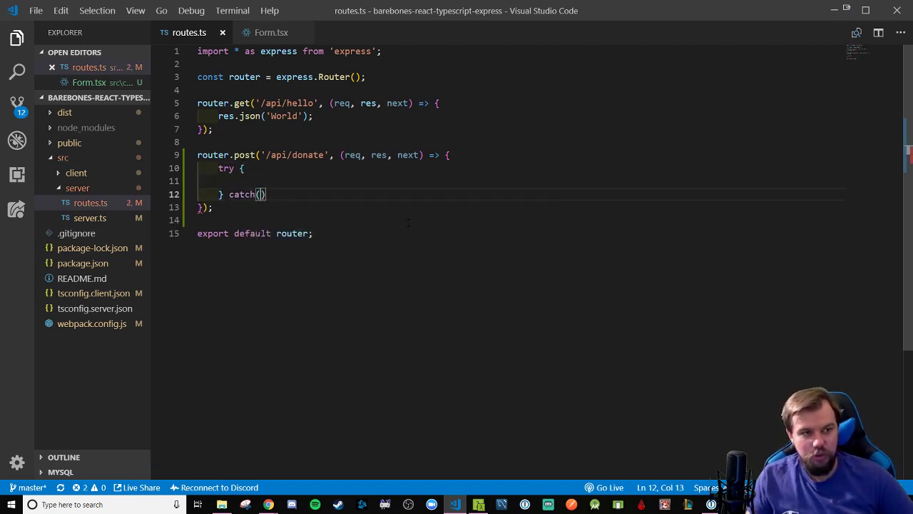
type("e) {")
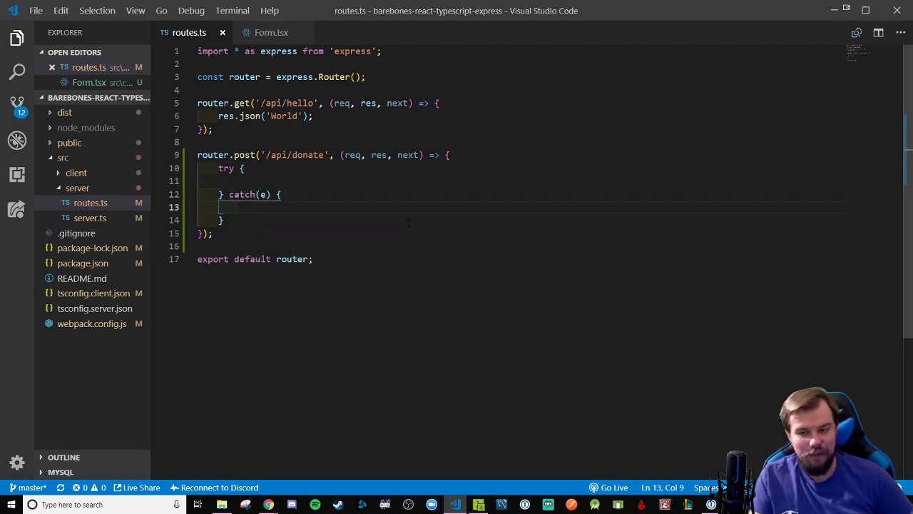
type("console.log()")
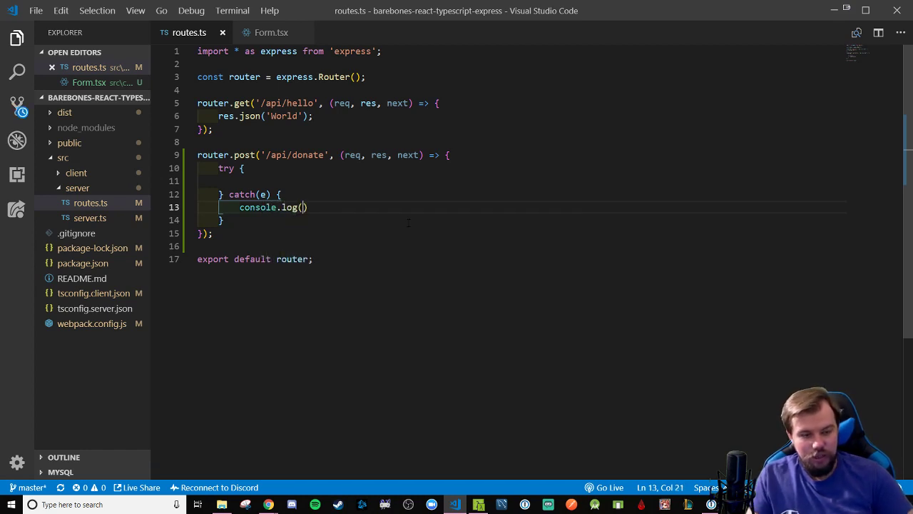
type("e);")
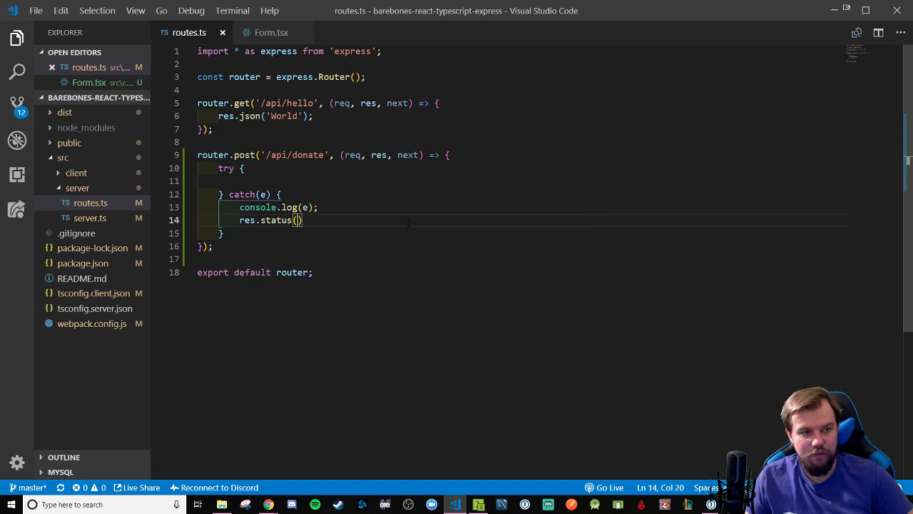
type("500")
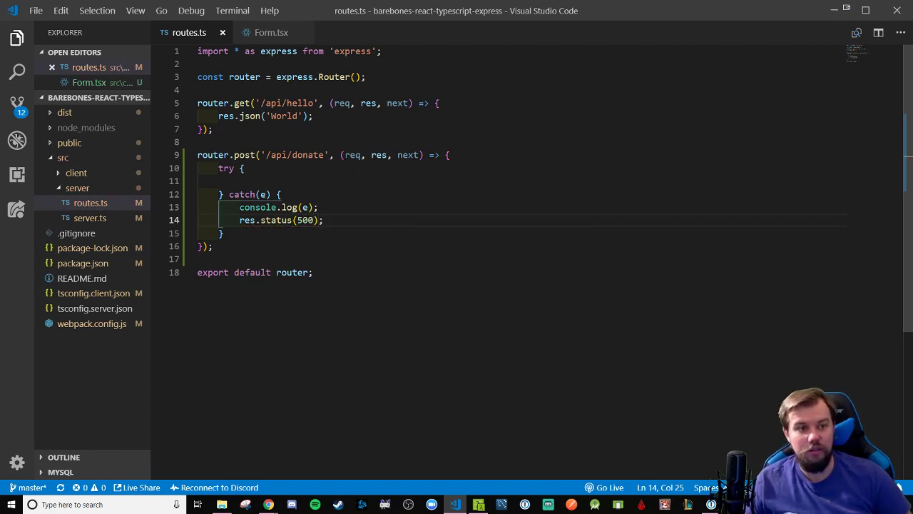
type("async")
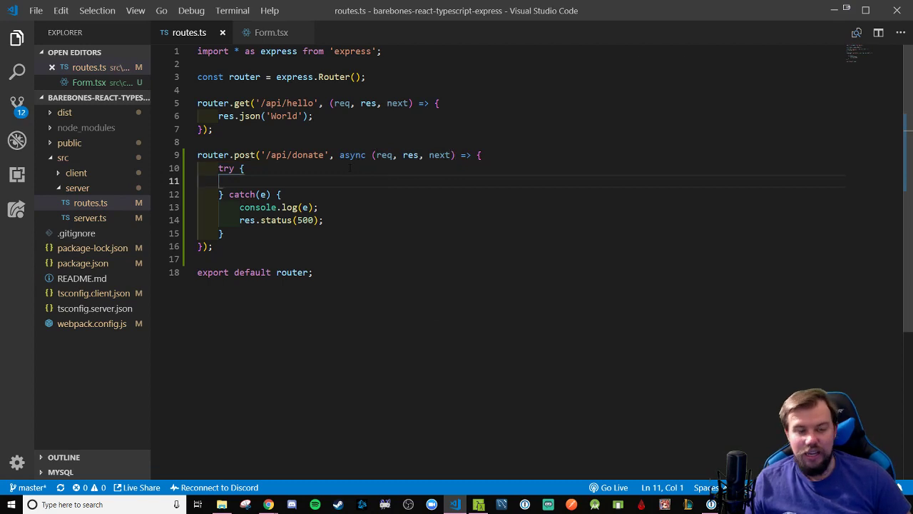
mouse_move(402, 194)
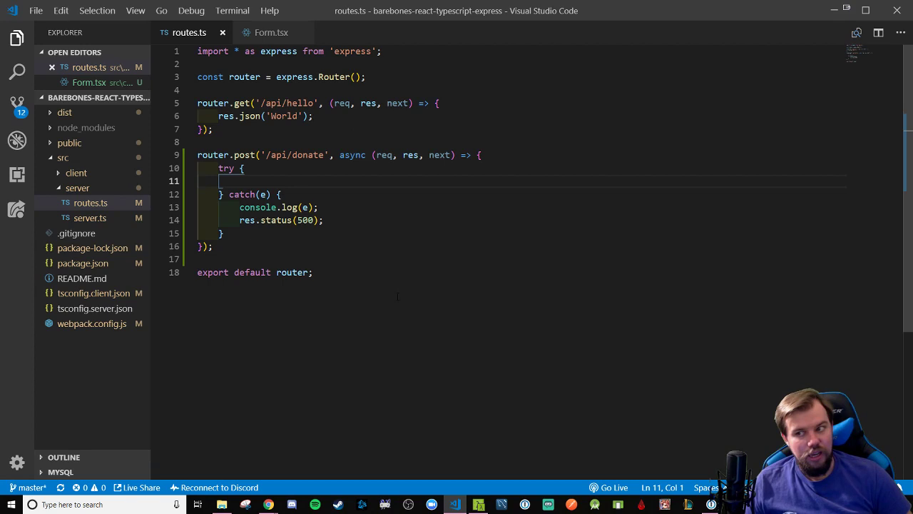
mouse_move(220, 186)
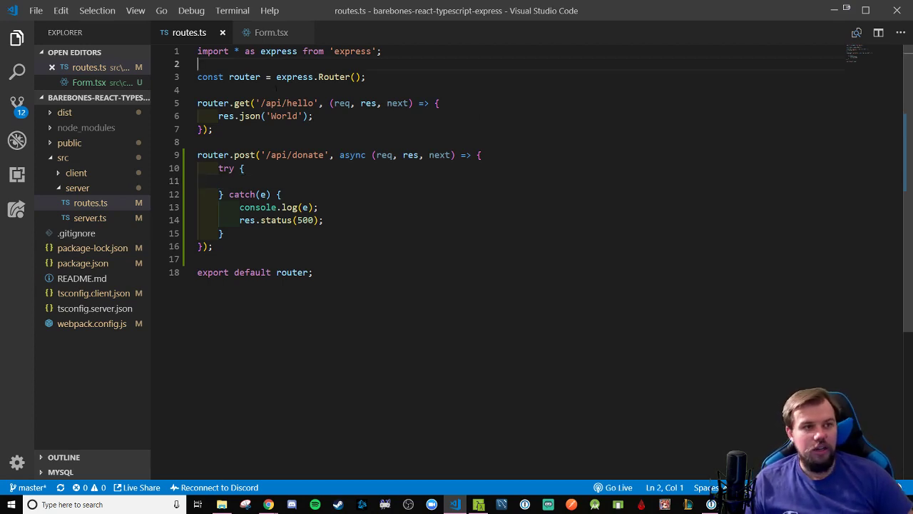
left_click(83, 262)
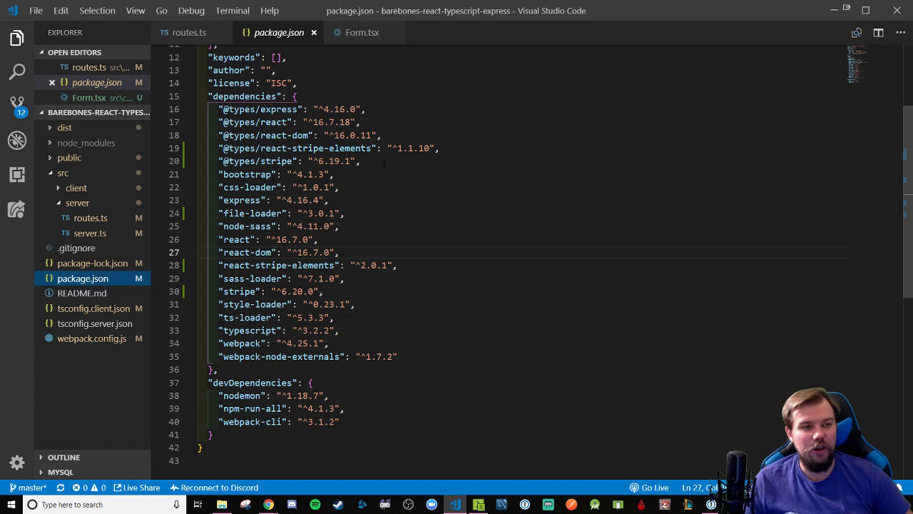
triple_click(285, 159)
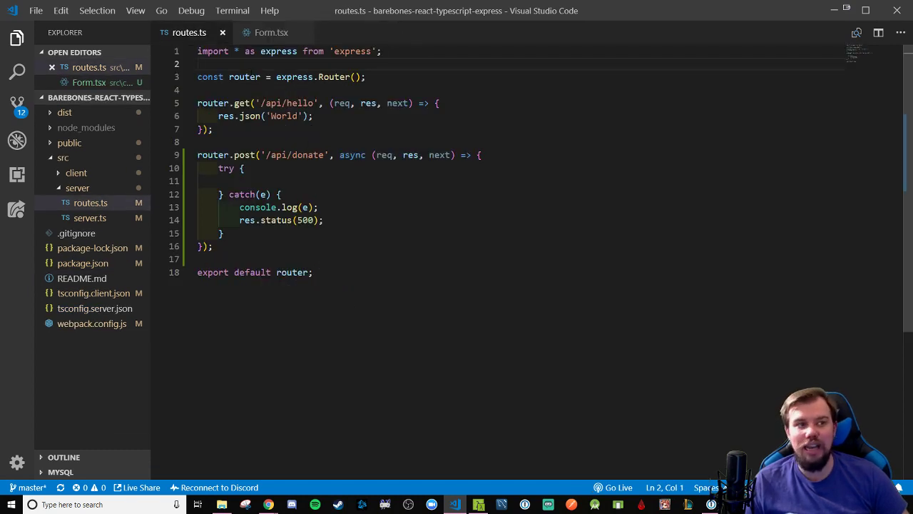
- Add import * as stripeLoader from 'stripe'; and a blank line above the donate route
type("import * as s")
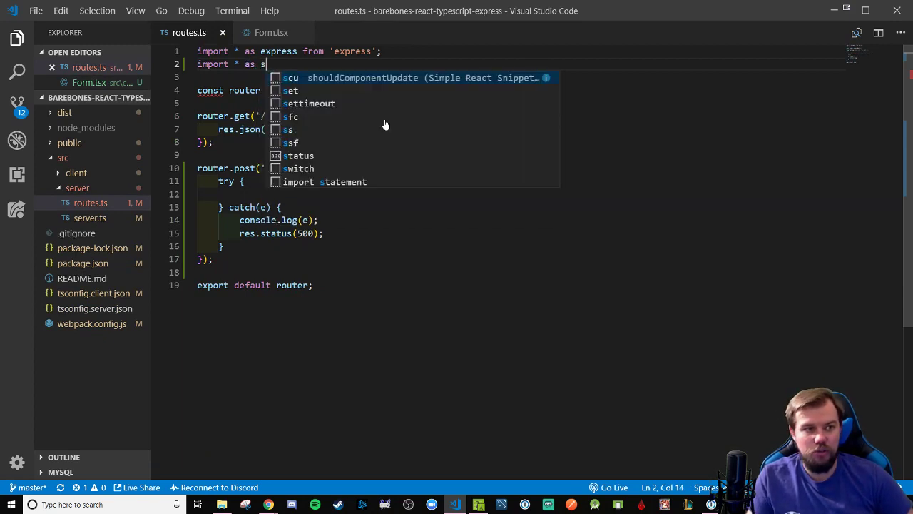
type("tripeLoader from 'str")
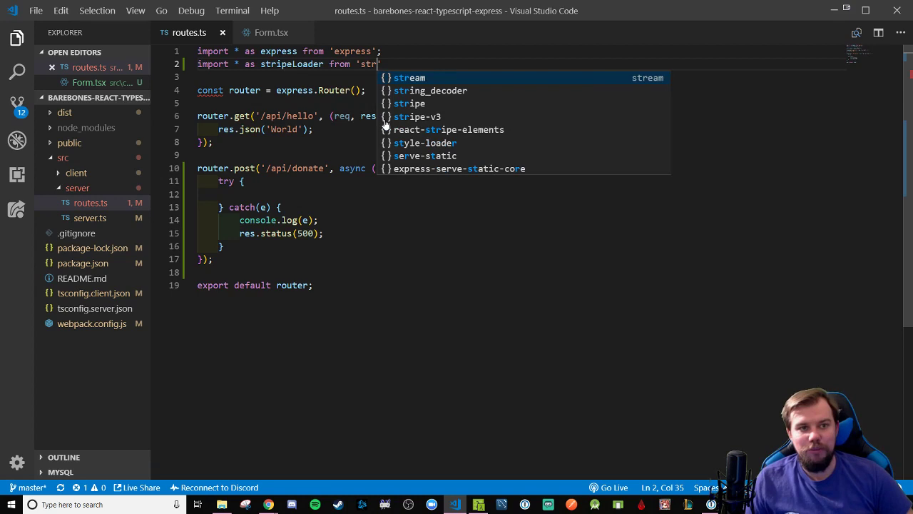
type("ipe';")
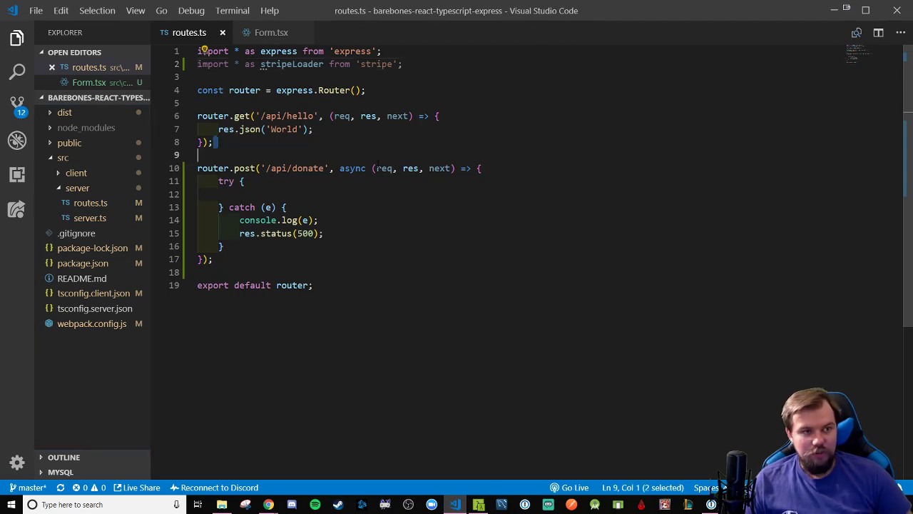
key("enter")
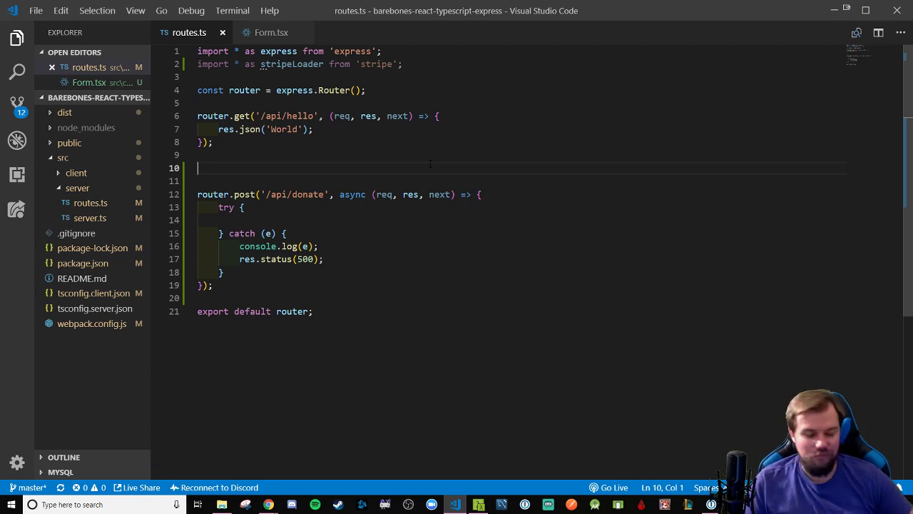
- Create const stripe = new stripeLoader('sk_test_...') with the pasted Stripe test secret key
type("const")
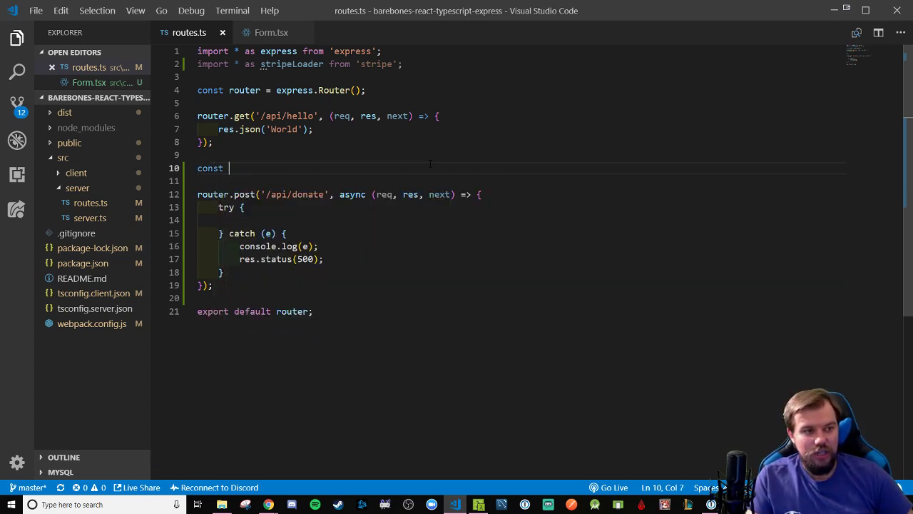
type("stripe =")
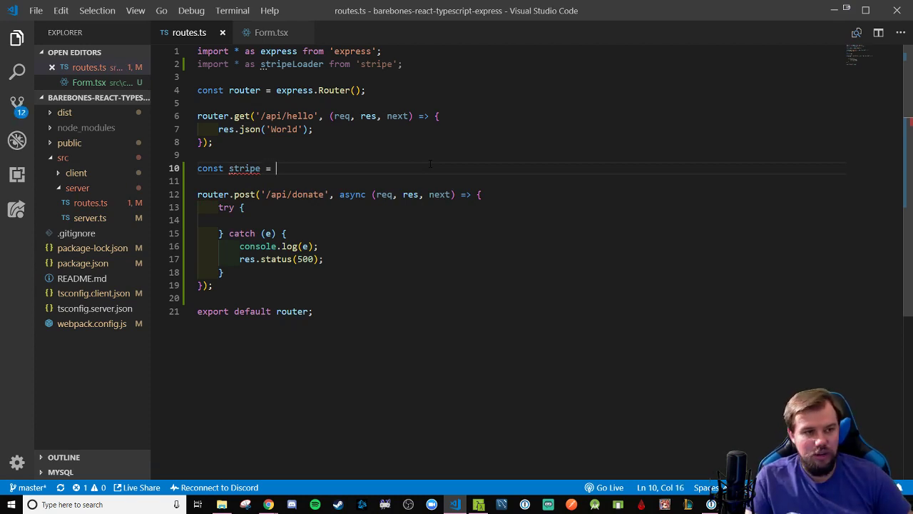
type("new St")
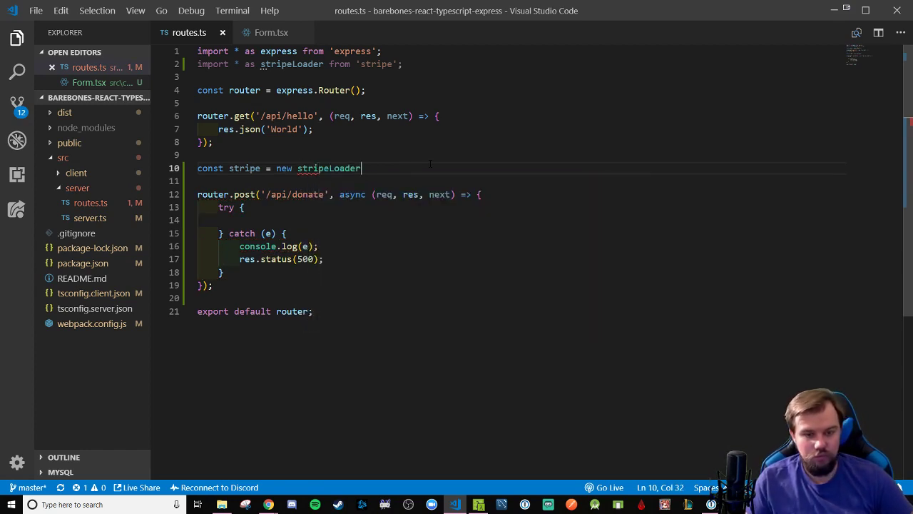
type("('')")
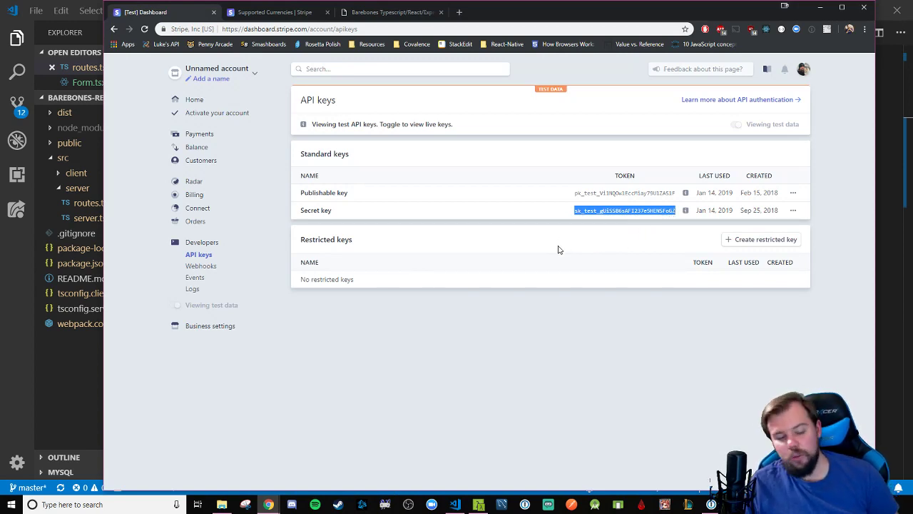
mouse_move(602, 205)
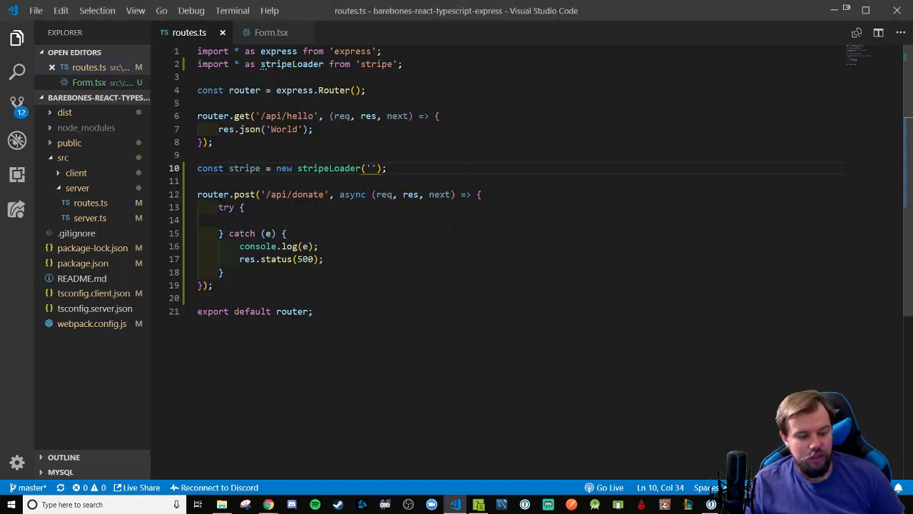
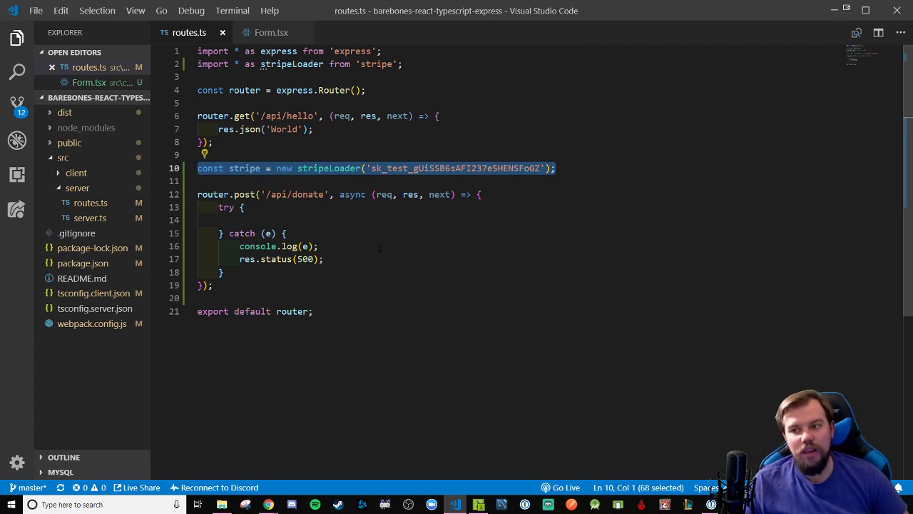
key("Enter")
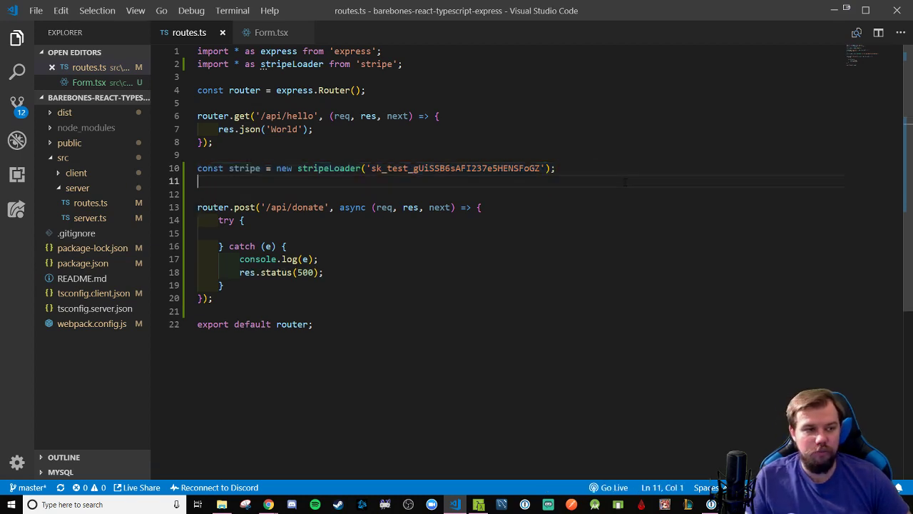
- Declare const charge = (token: string, amt: number) => { }
type("const charge")
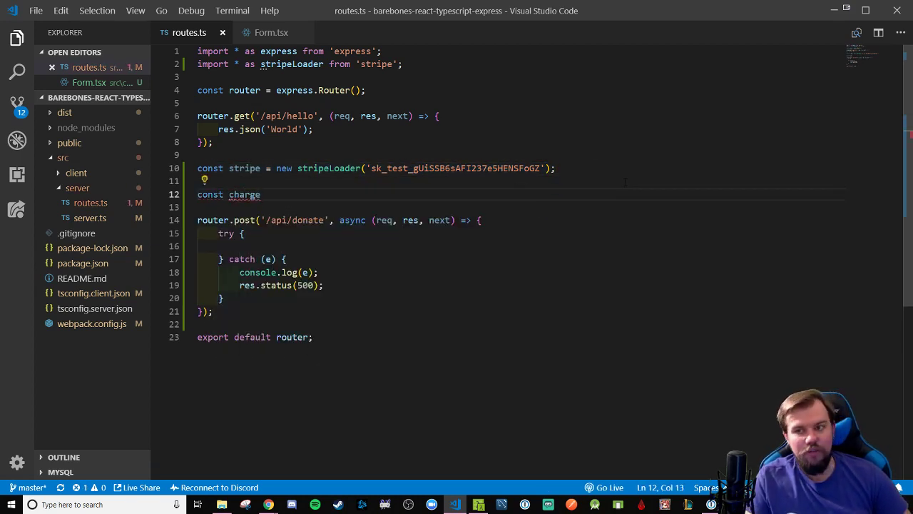
type("= ()")
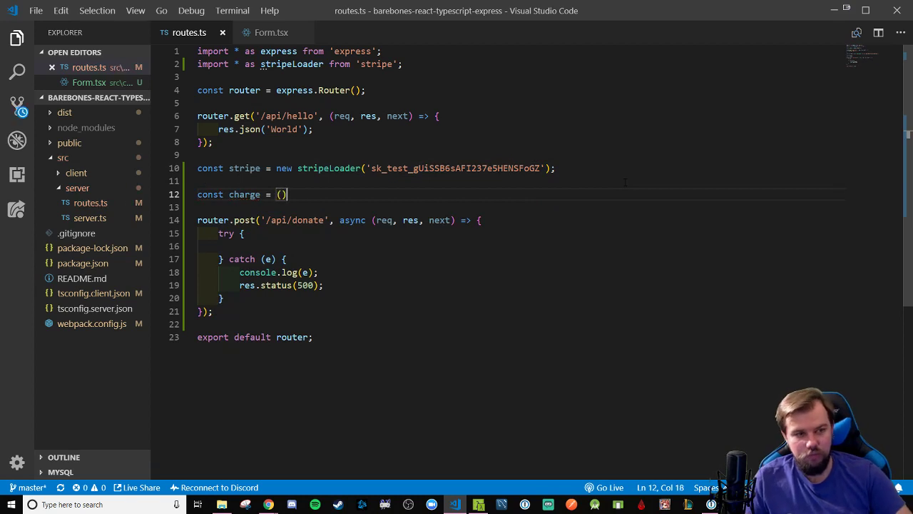
type("token: string, am")
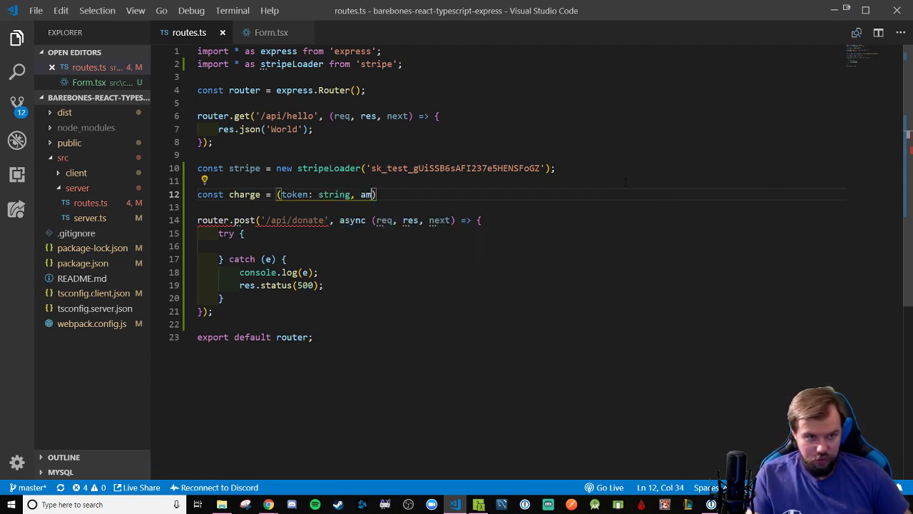
type("t")
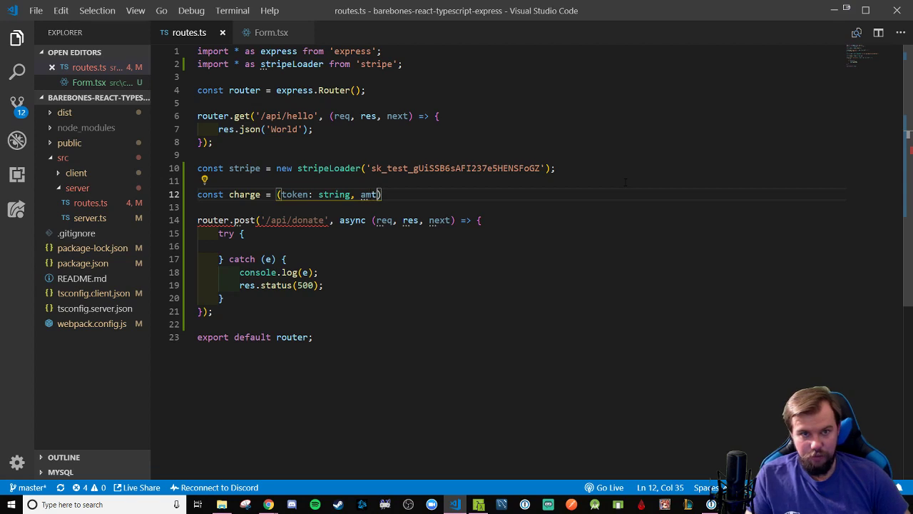
type(": numbe")
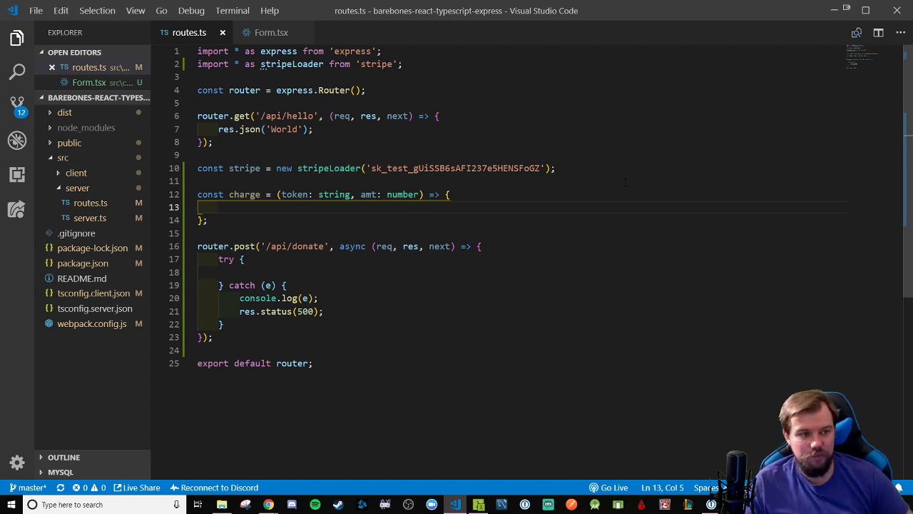
- Return stripe.charges.create({}) from the charge function
type("return")
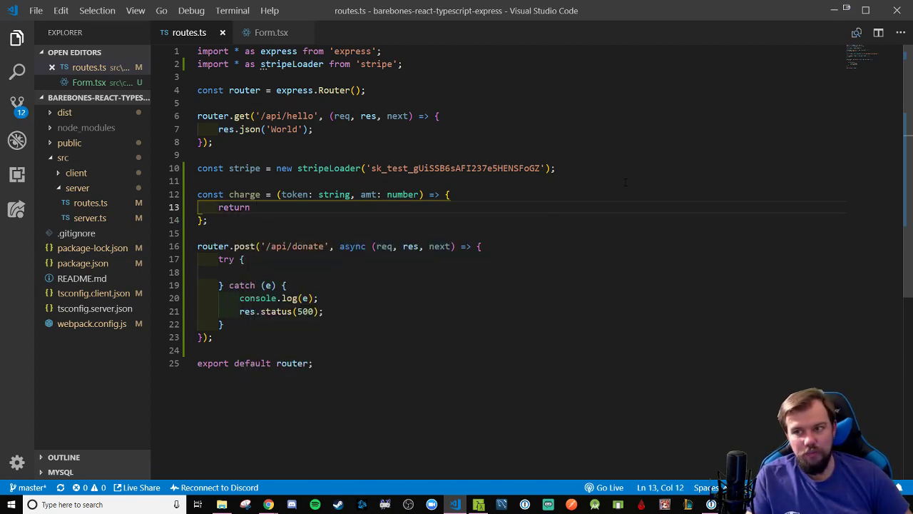
type("stripe.charges")
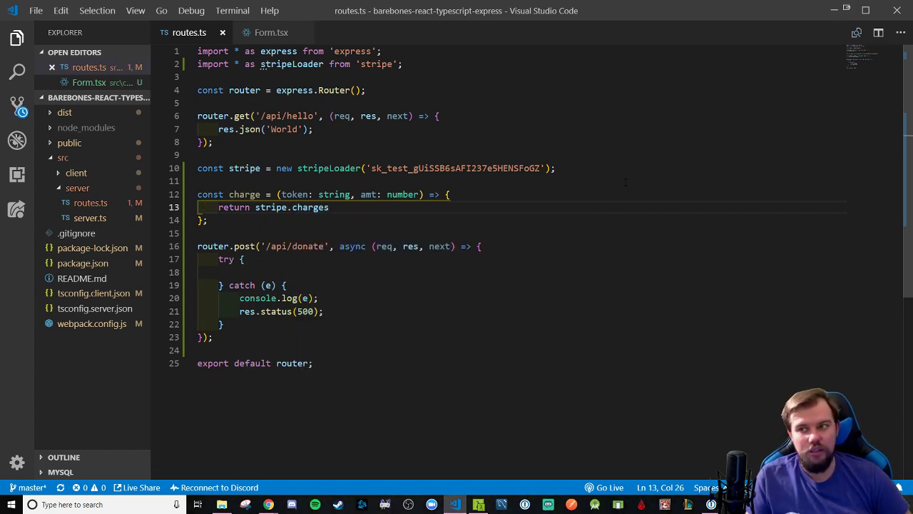
type(".create")
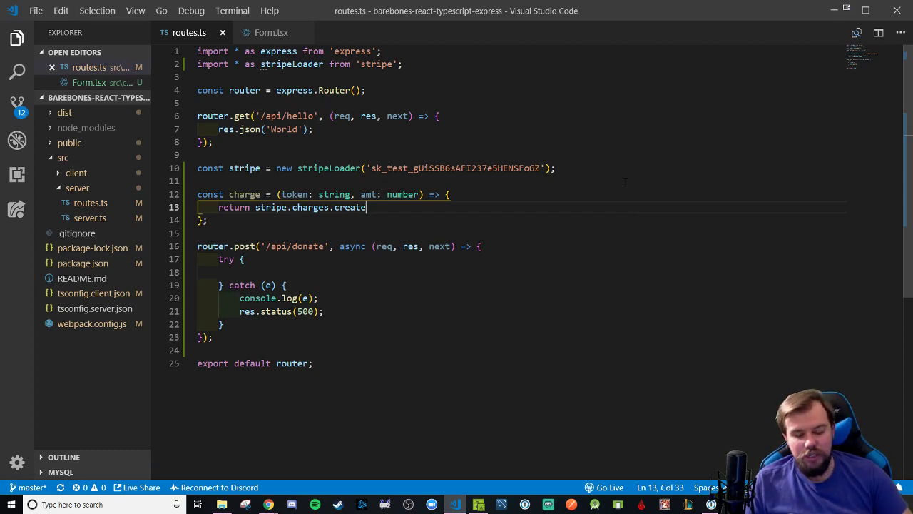
type("()")
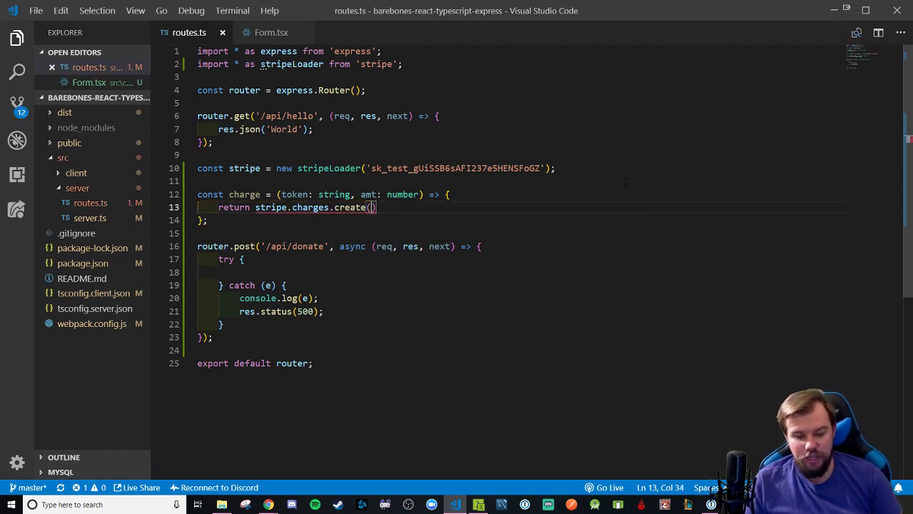
type("{}")
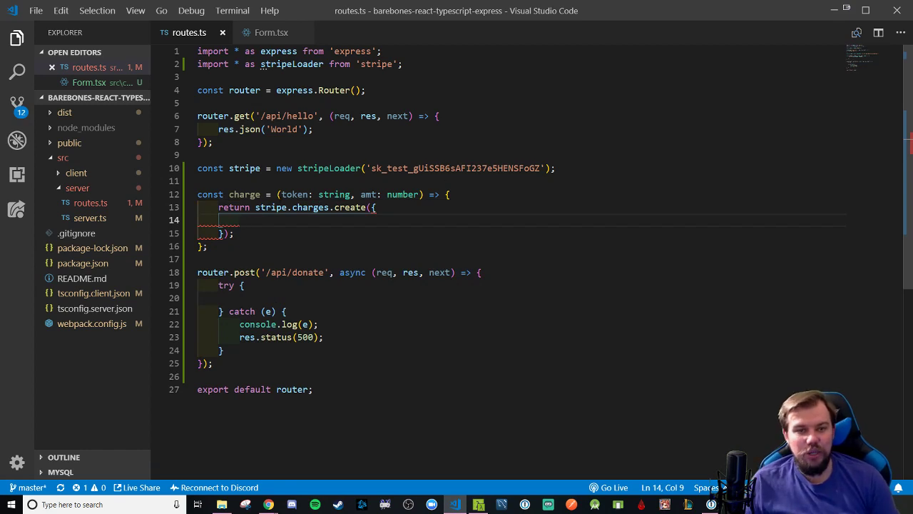
- Pass amount: amt * 100 and currency: 'usd' to stripe.charges.create
type("am")
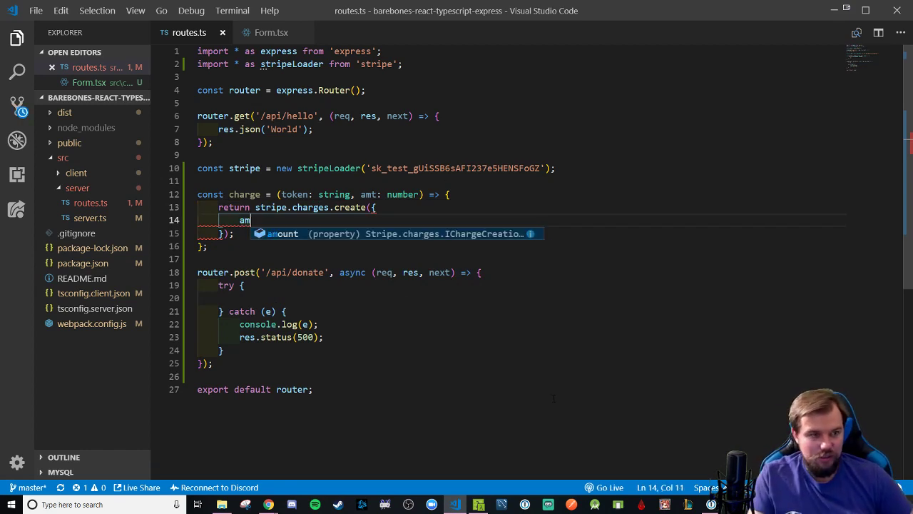
type("ount")
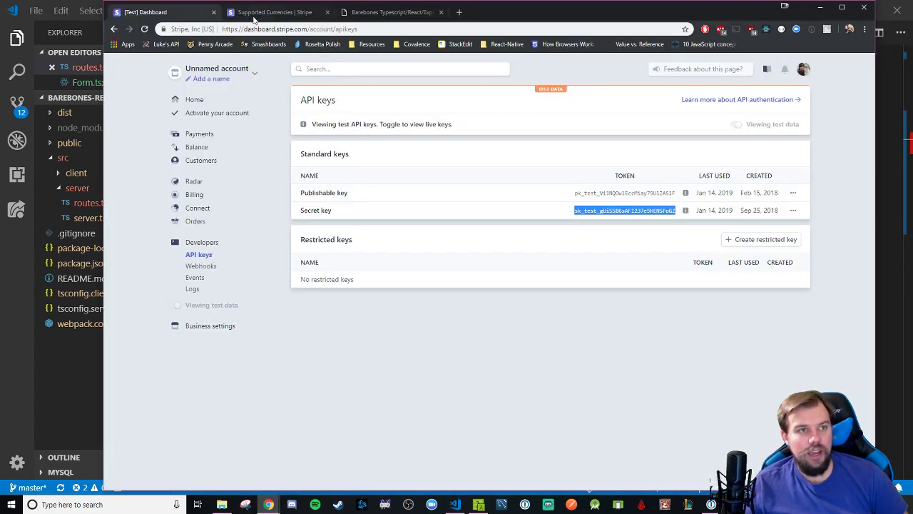
left_click(271, 11)
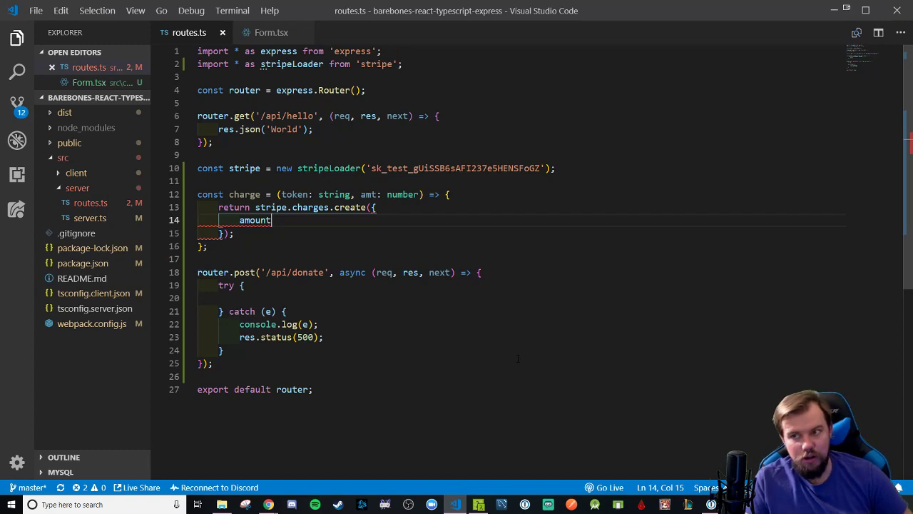
type(":")
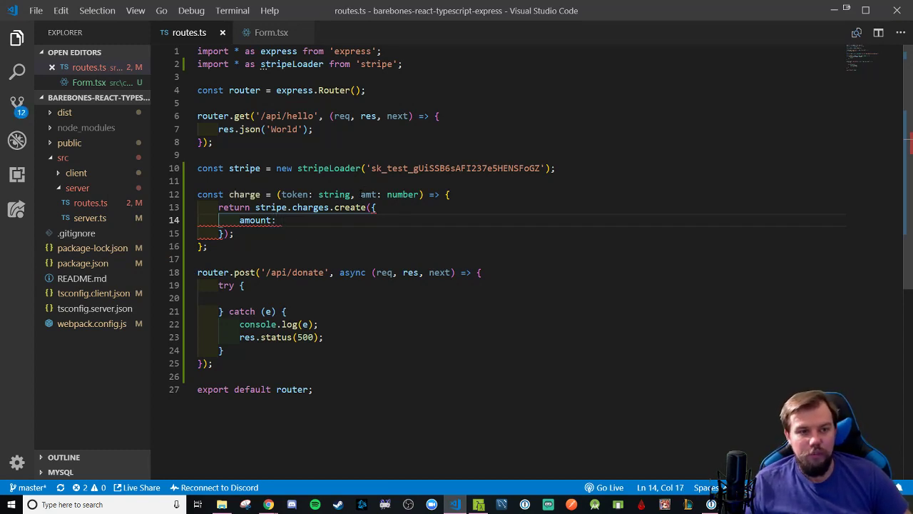
type("amt")
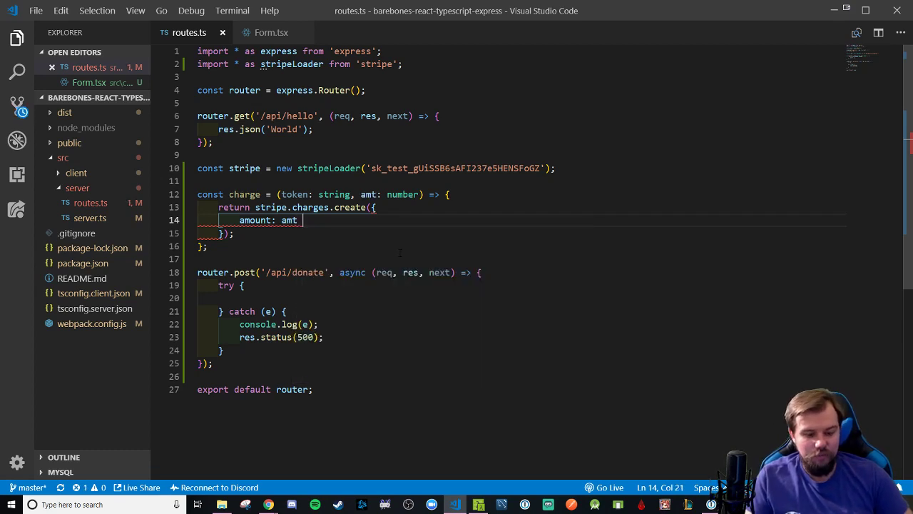
type("* 100,")
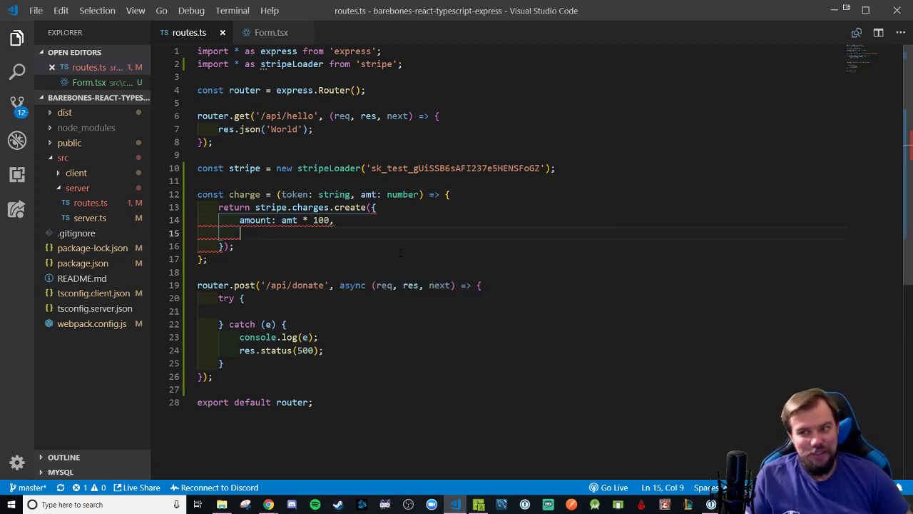
type("currency:")
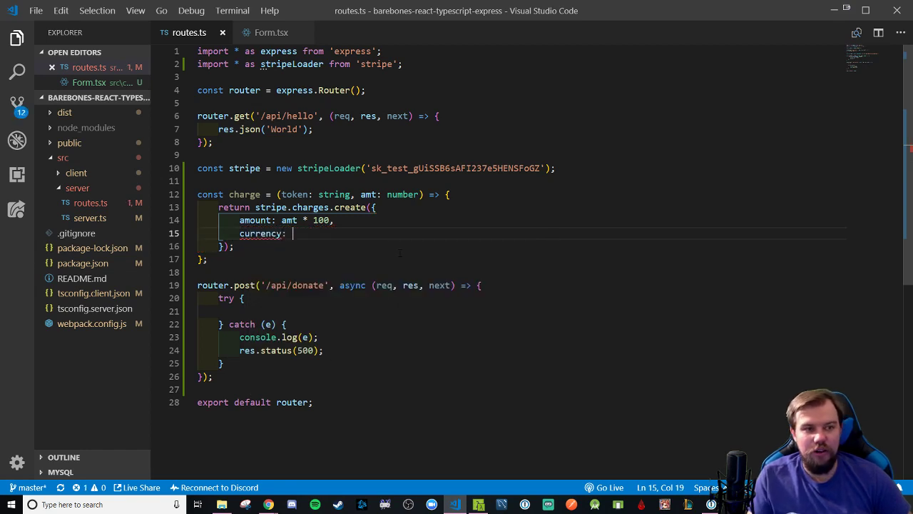
type("'usd',")
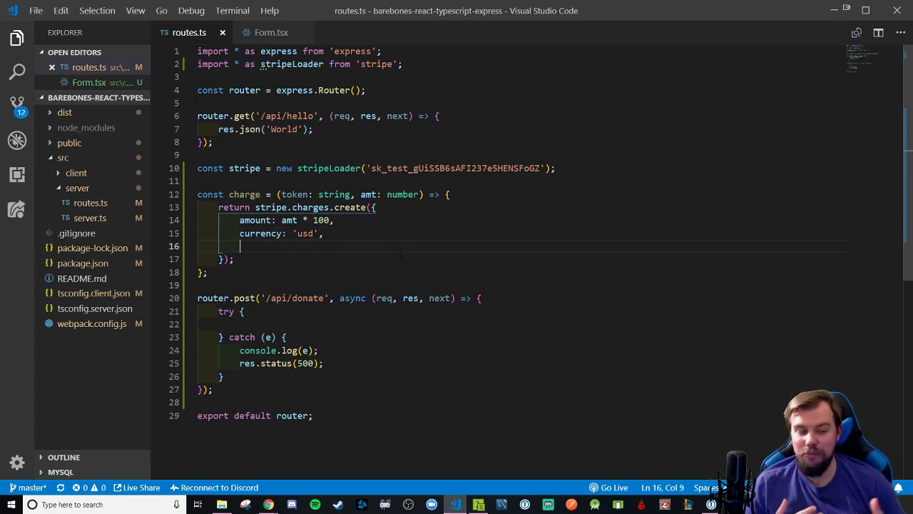
type("source:")
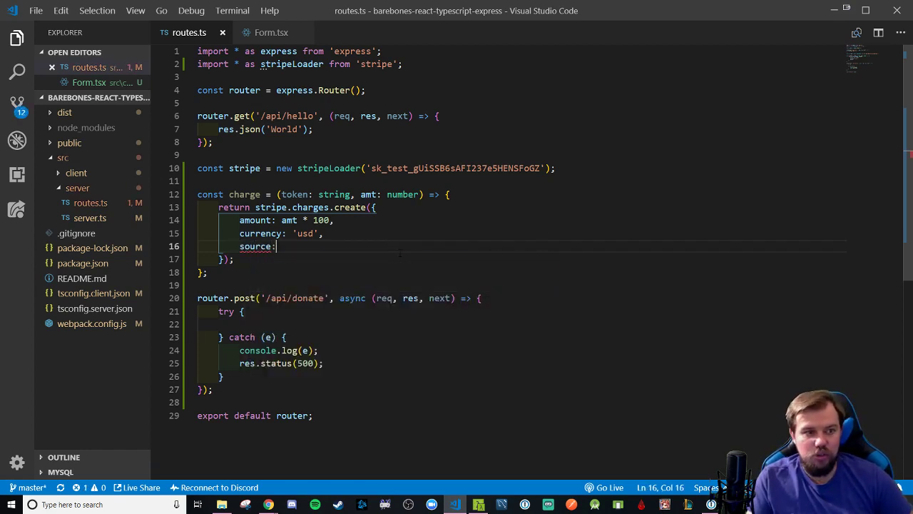
- Add source: token and description: 'Statement Description' to the charge options
type("token,")
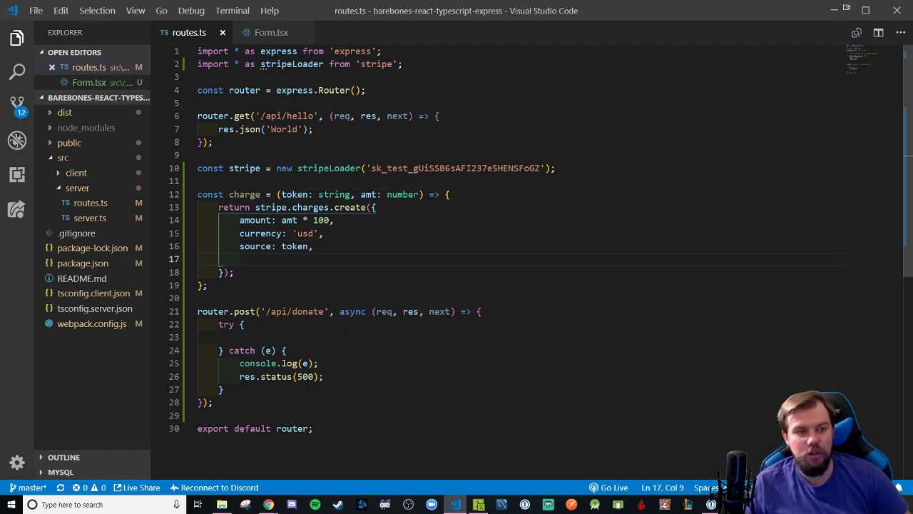
type("description:")
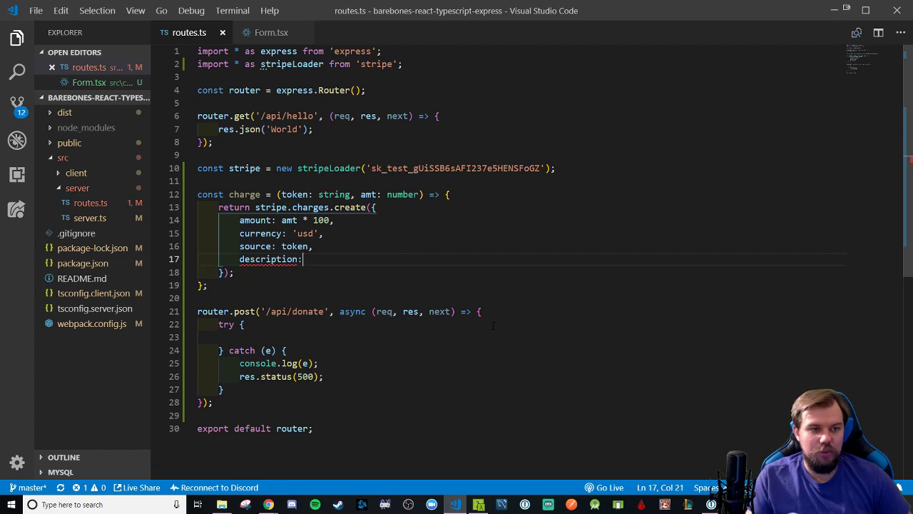
type("'Sta'")
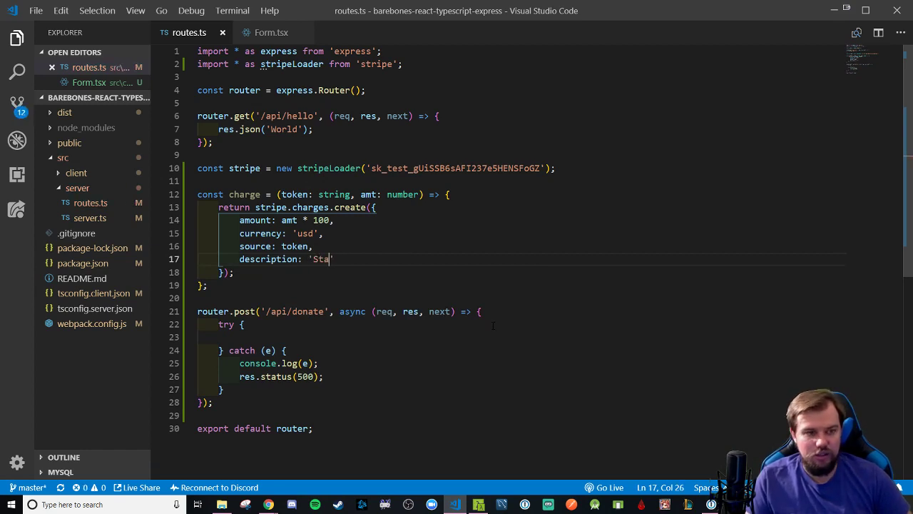
type("tement Descri")
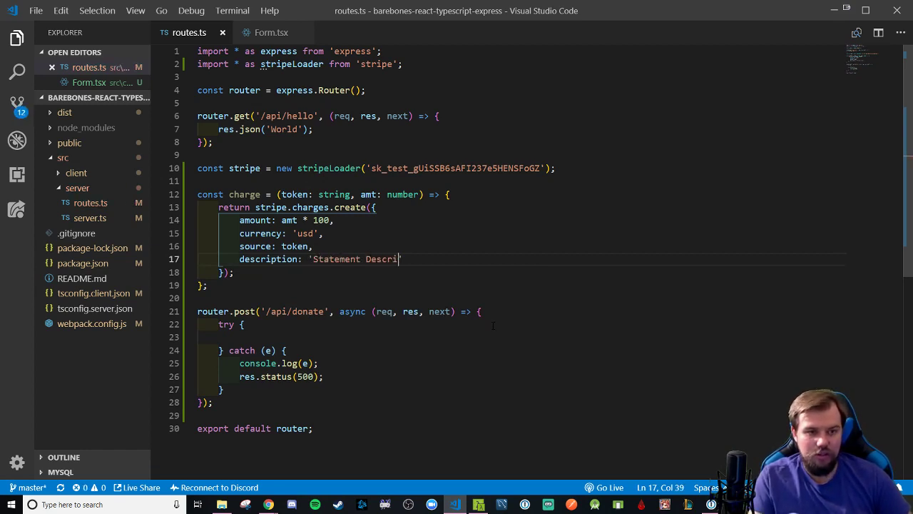
type("ption'")
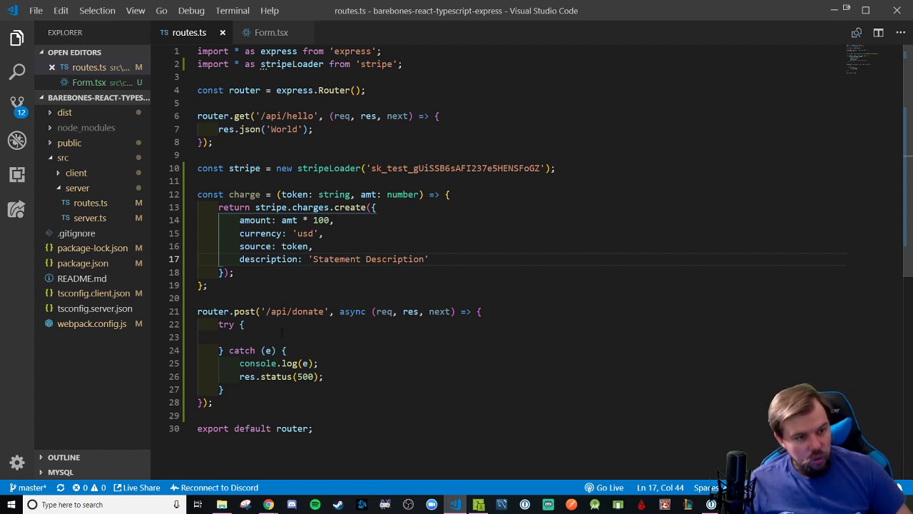
left_click(243, 336)
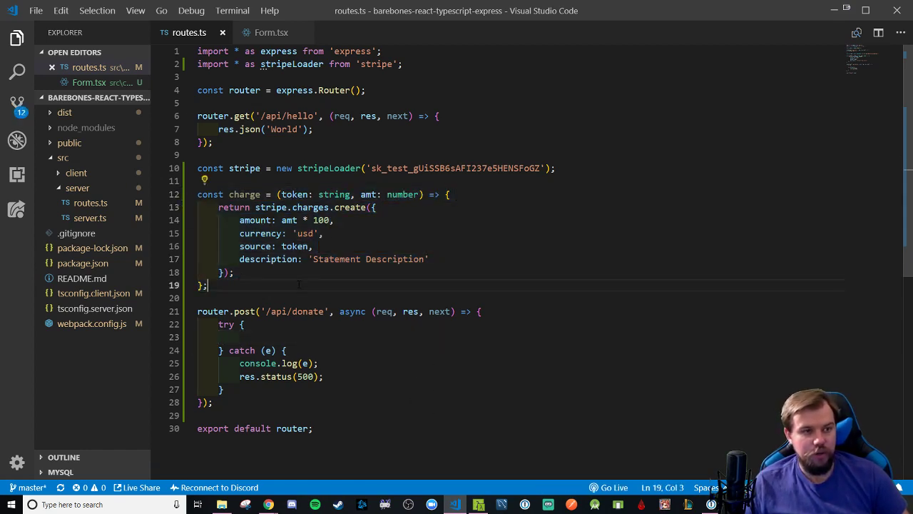
- In the try block, let data = await charge(req.body.token.id, req.body.amount)
scroll("down", 3)
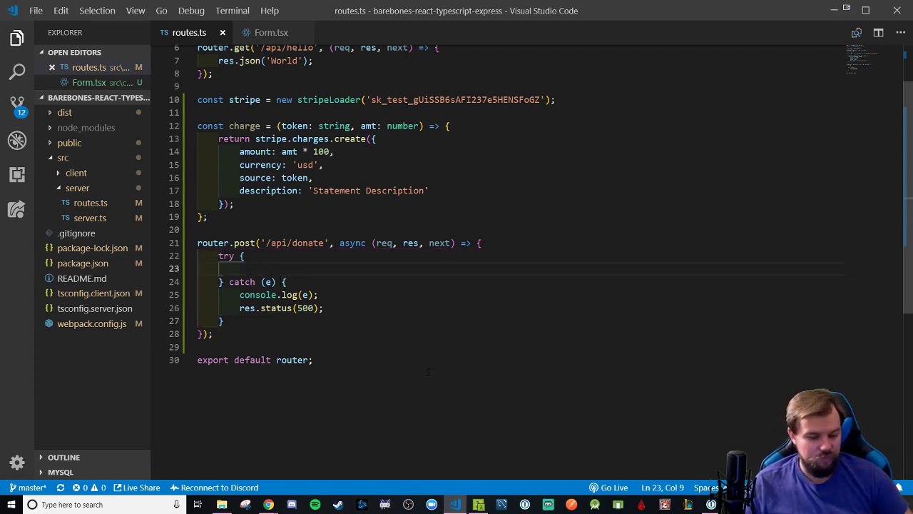
type("let data = a")
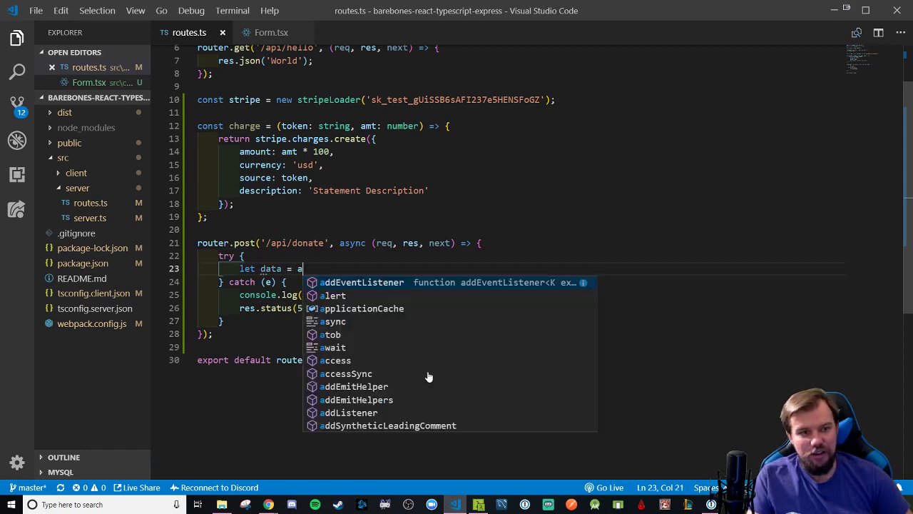
type("wait charge(")
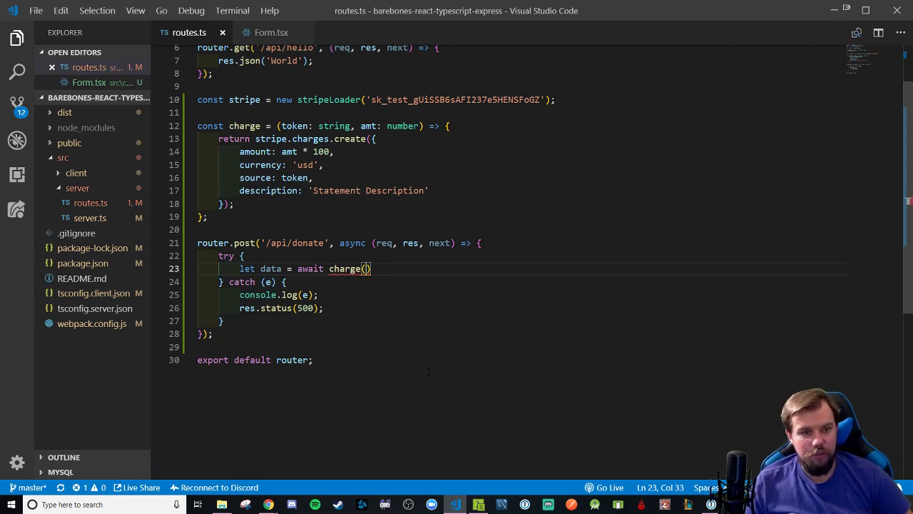
type("req.")
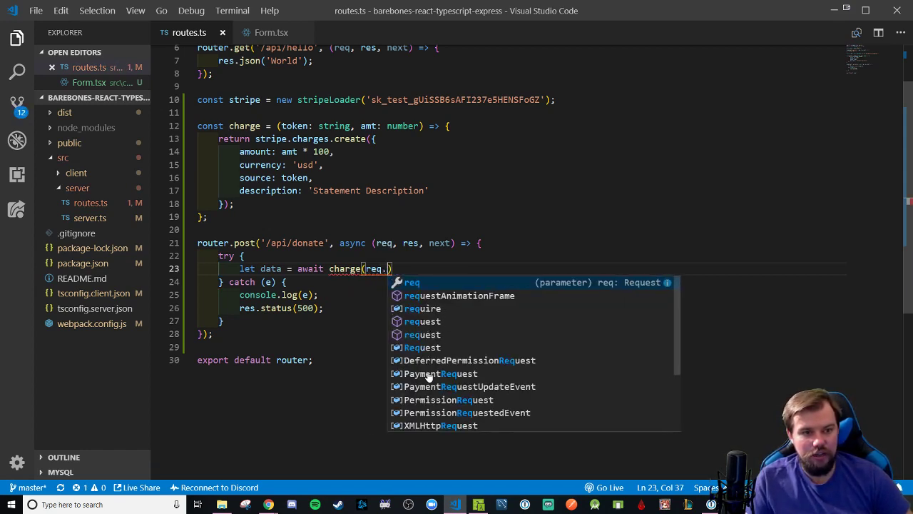
type("body.")
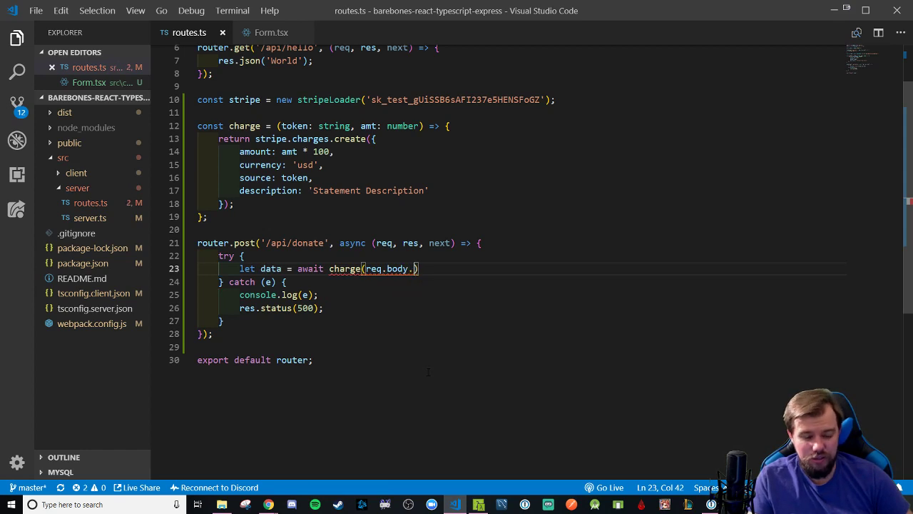
type("token.uid,")
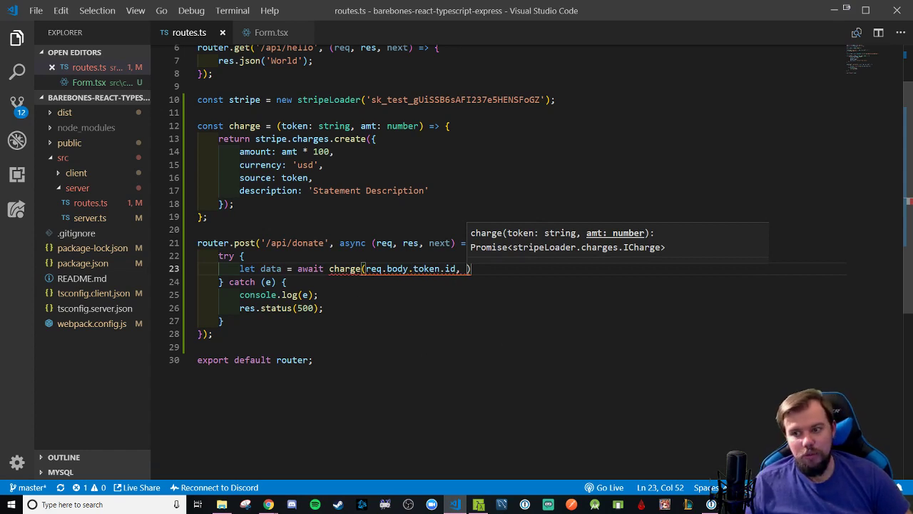
type("req.body.amount")
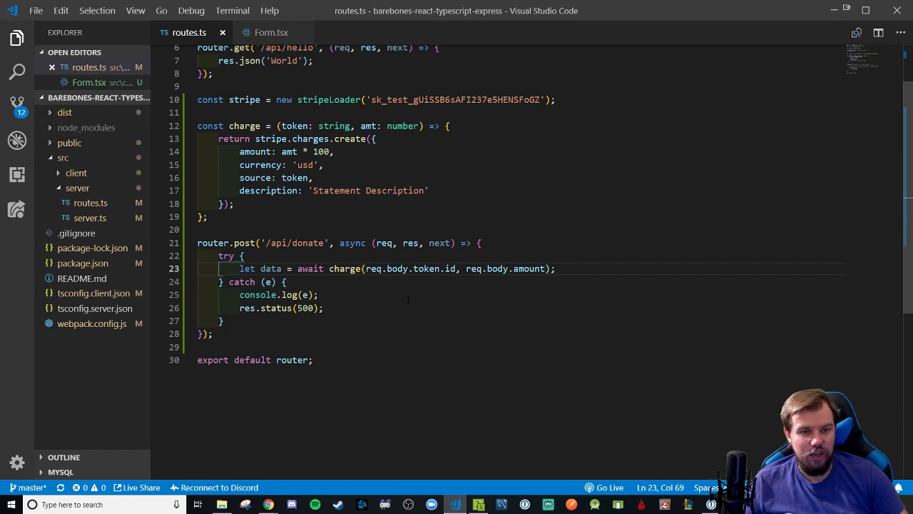
- Log the charge data and res.send("Charged!") to reply
type("console")
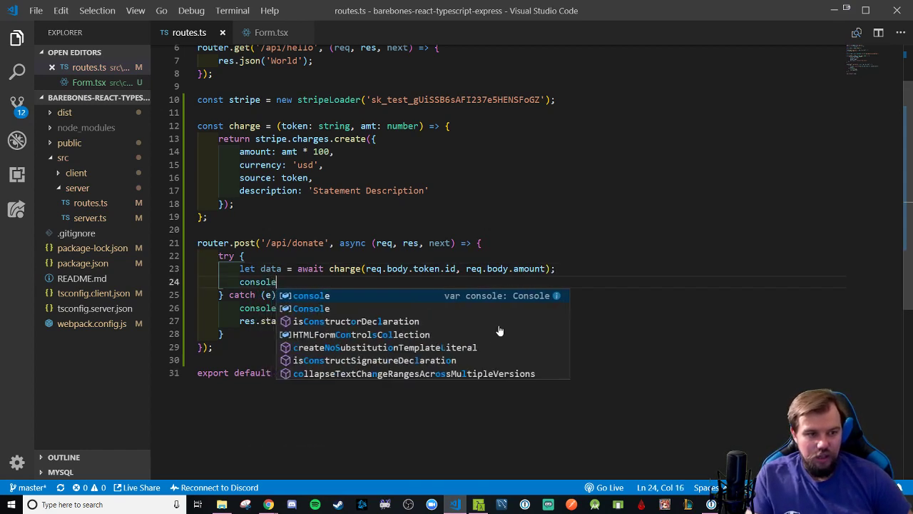
type(".log()")
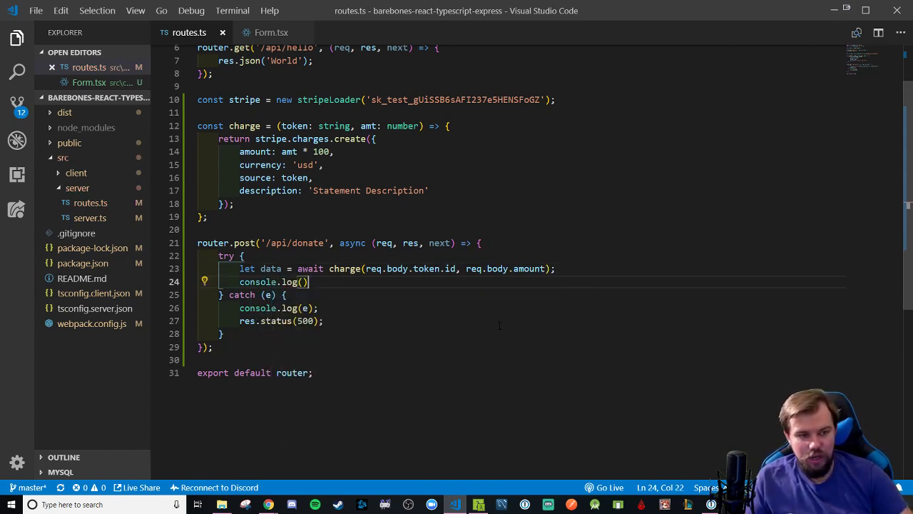
type("data")
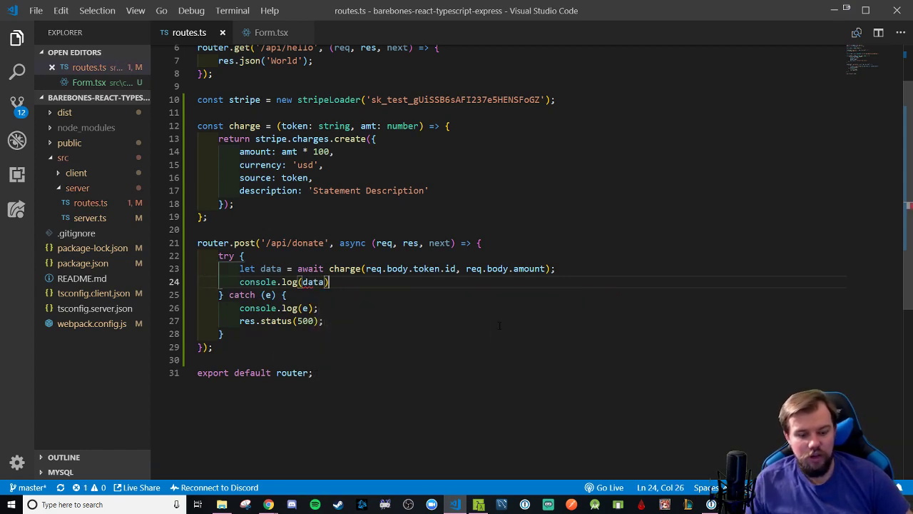
type("res.send")
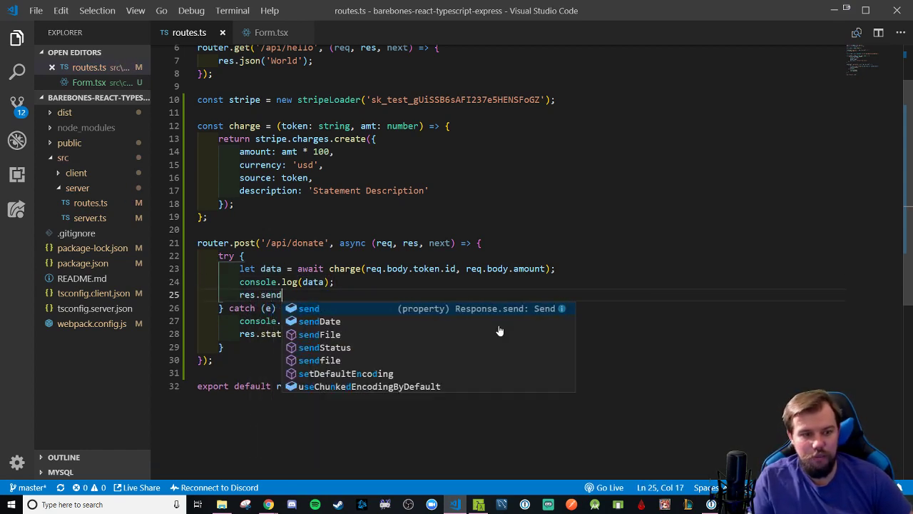
type("(\"Charge\"")
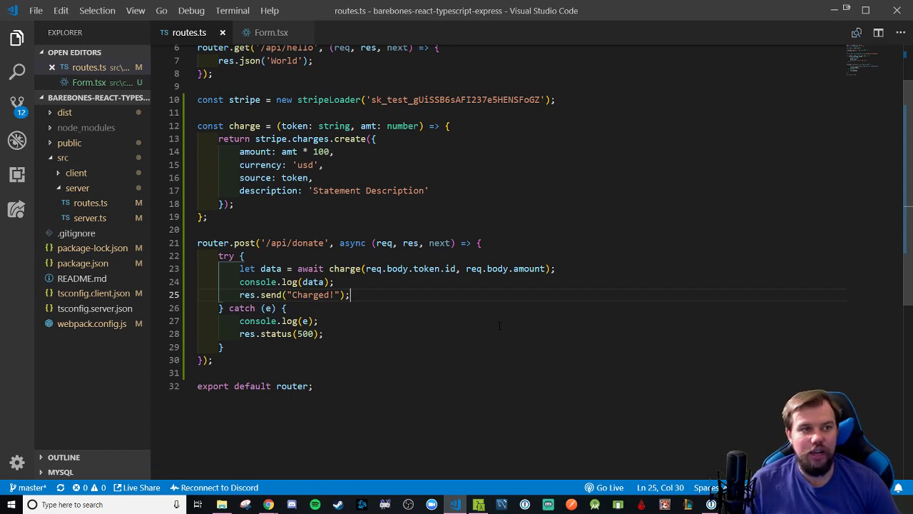
scroll("up", 3)
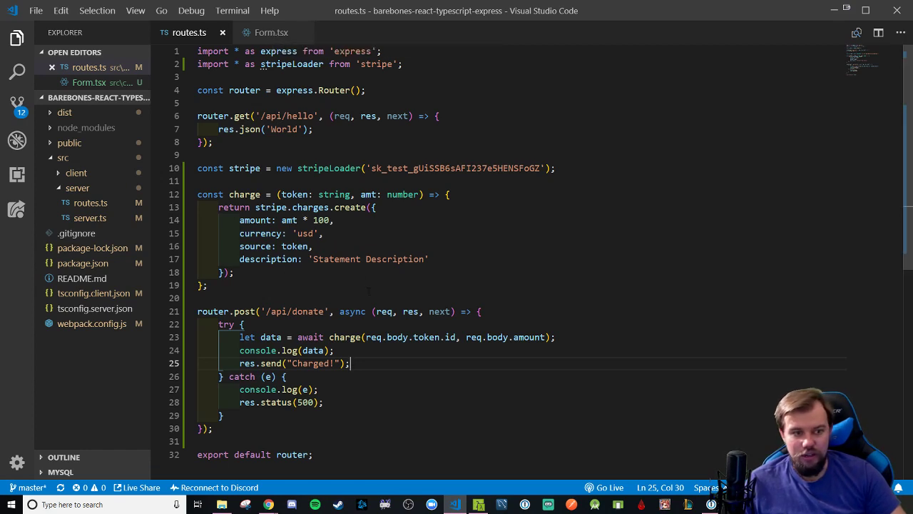
scroll("down", 3)
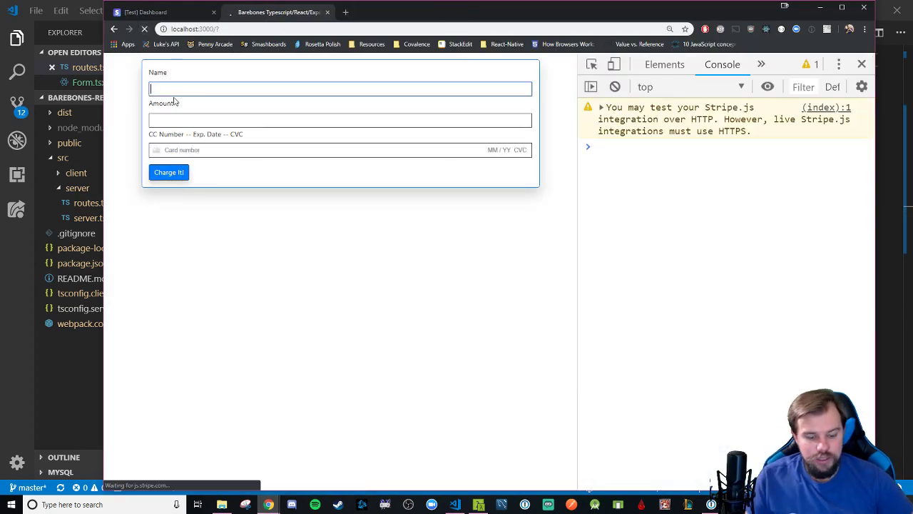
type("Luke Skywalker")
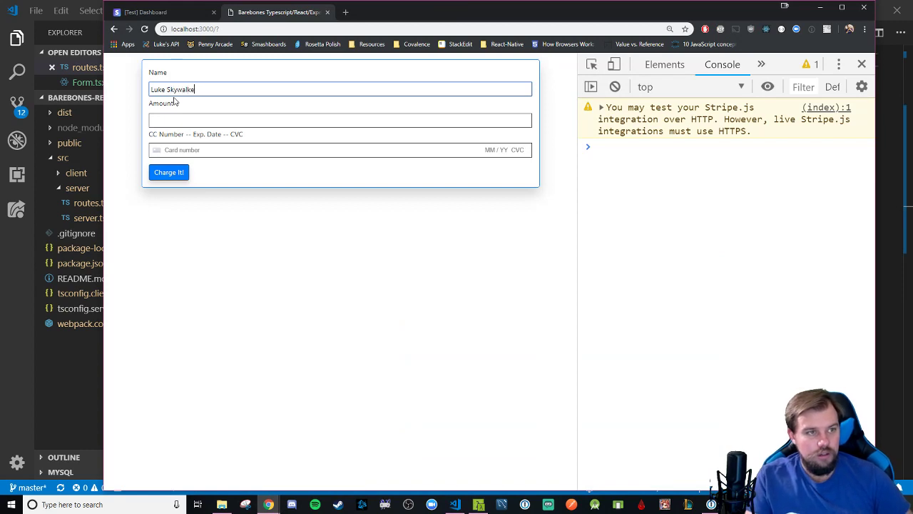
type("100")
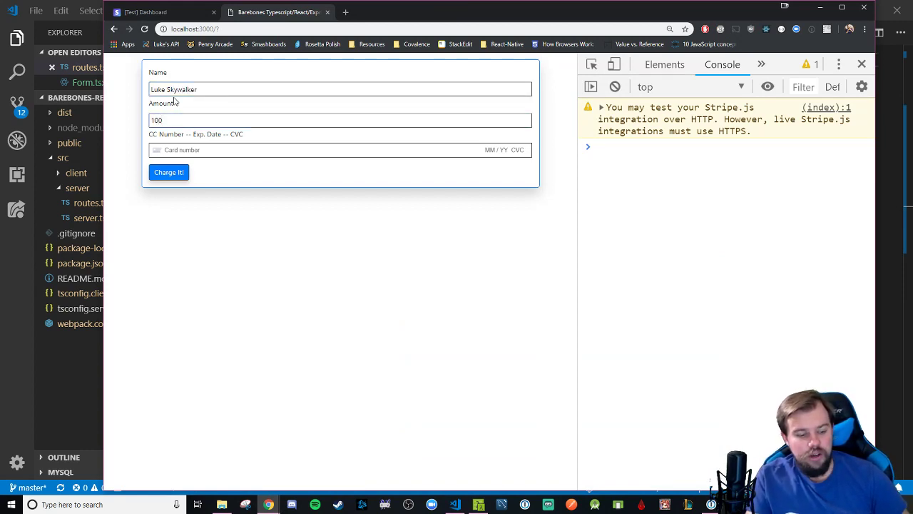
type("4242 4242 4242 4242")
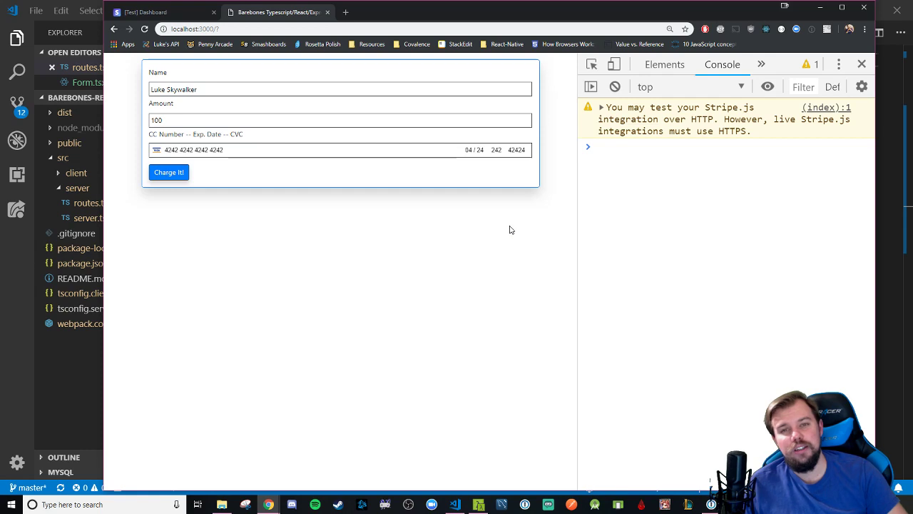
mouse_move(450, 322)
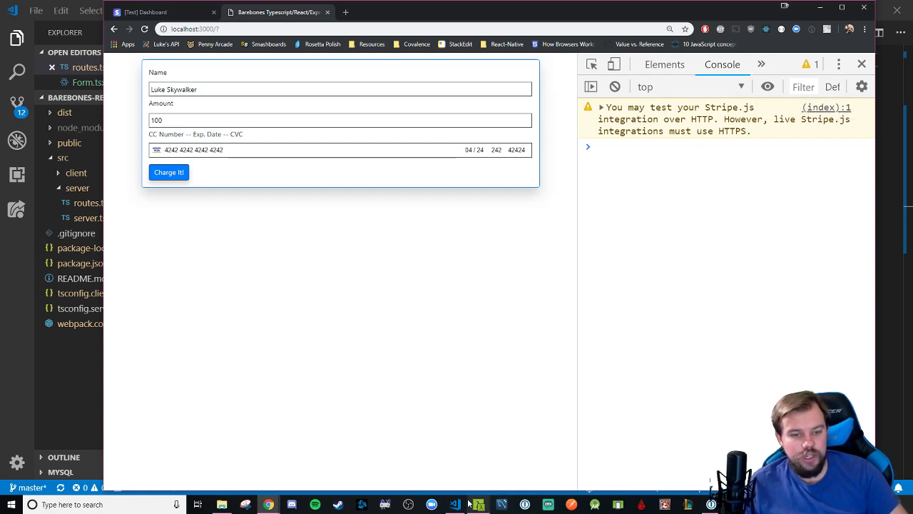
left_click(168, 171)
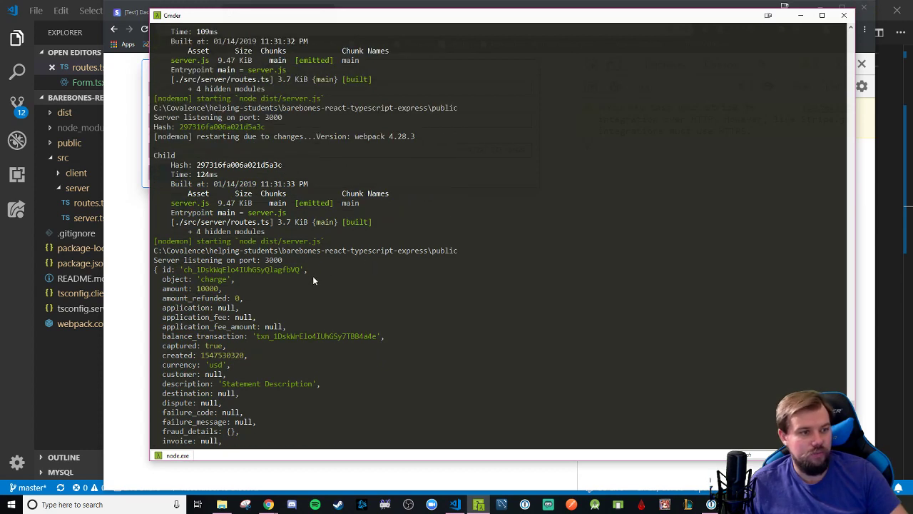
scroll("down", 3)
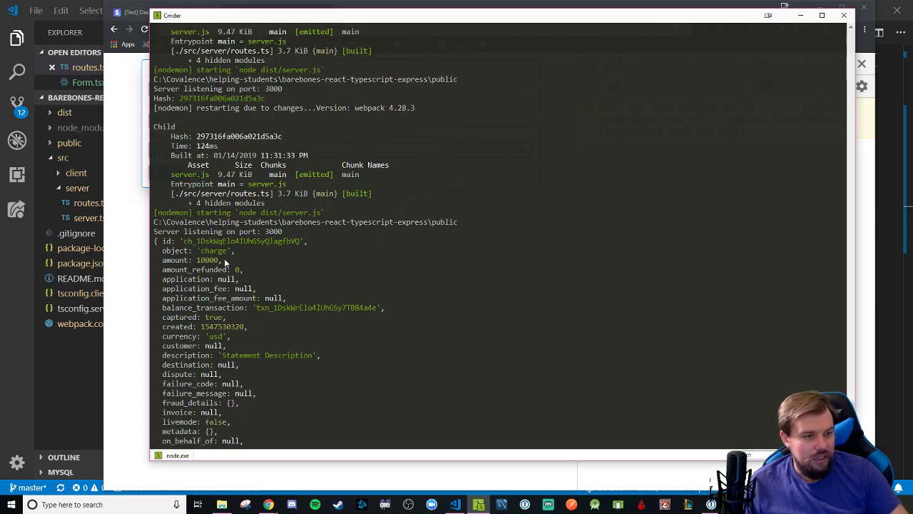
scroll("down", 3)
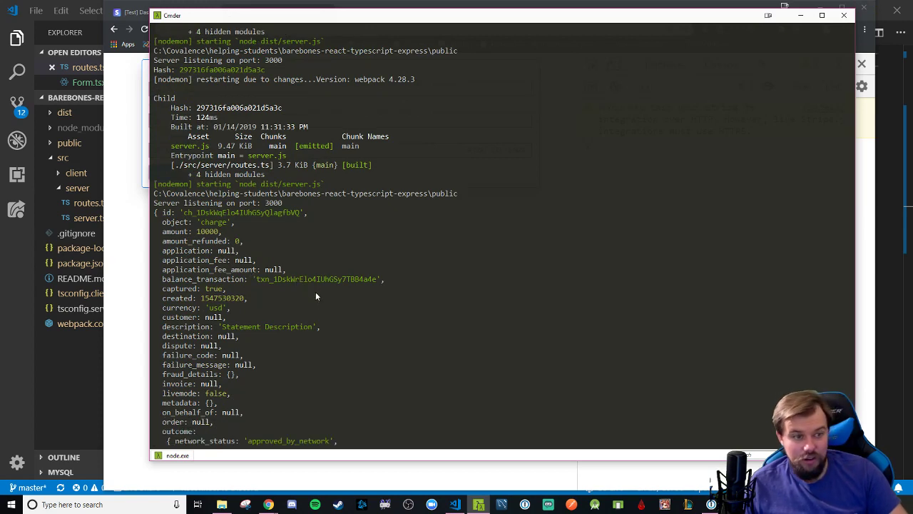
scroll("down", 3)
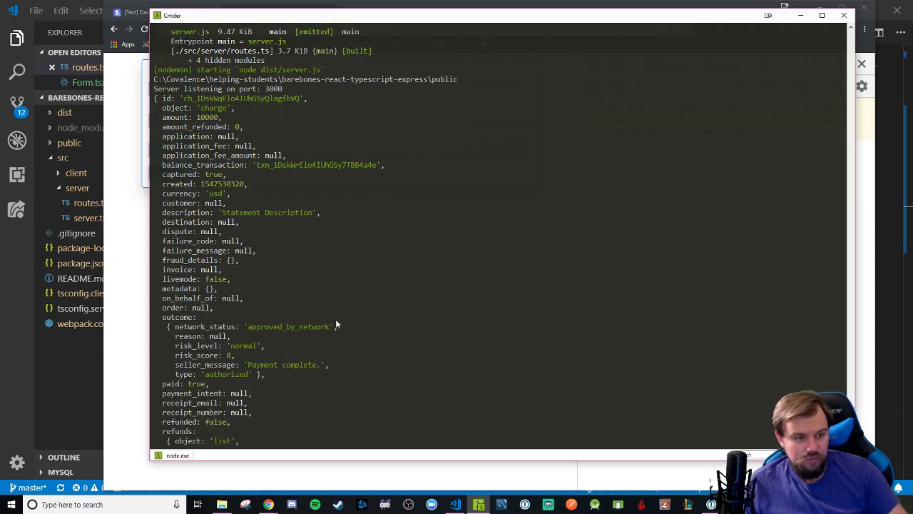
scroll("down", 3)
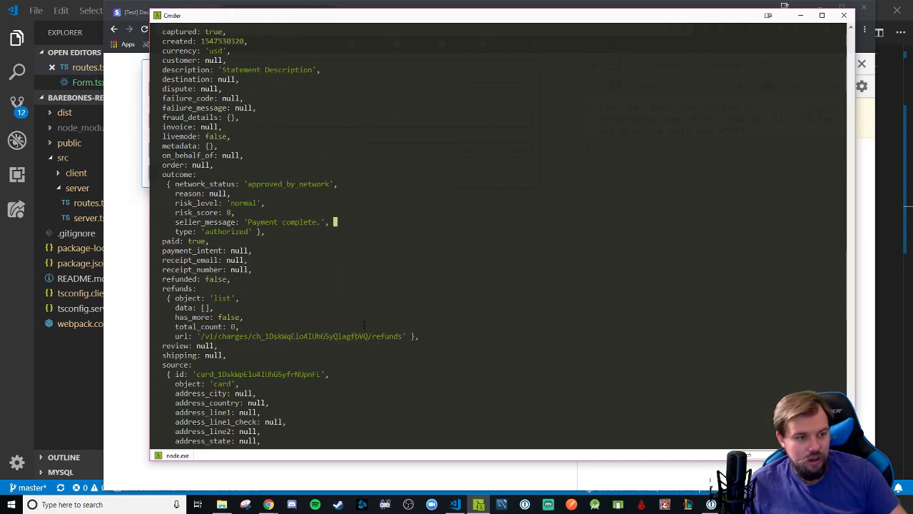
scroll("down", 3)
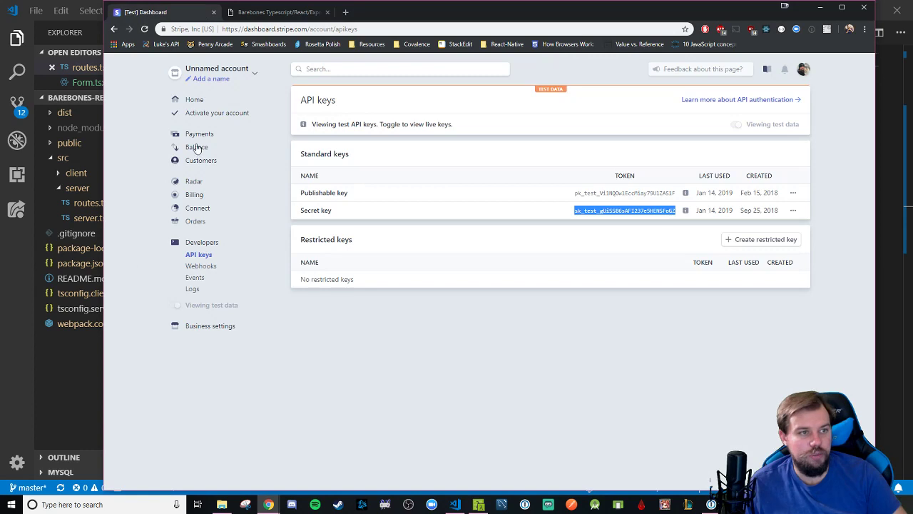
- Show the test Payments list with the succeeded $100.00 charges
left_click(200, 134)
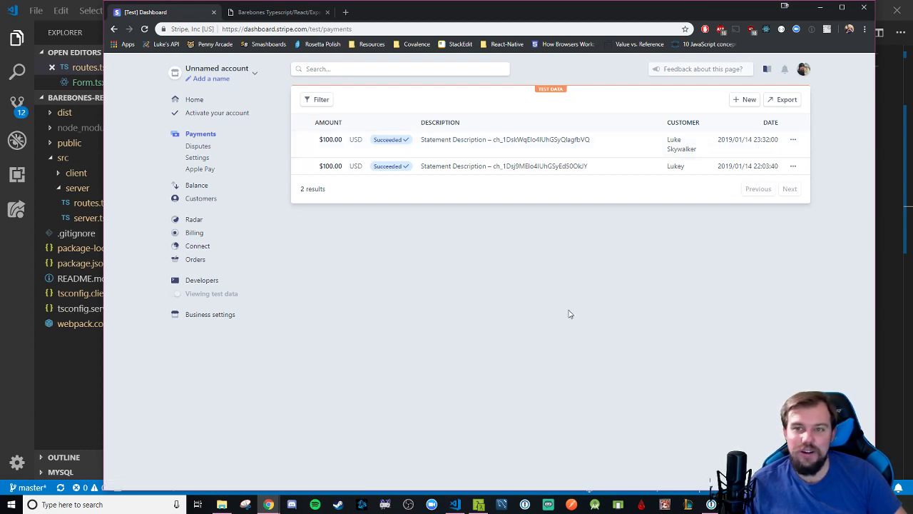
mouse_move(324, 338)
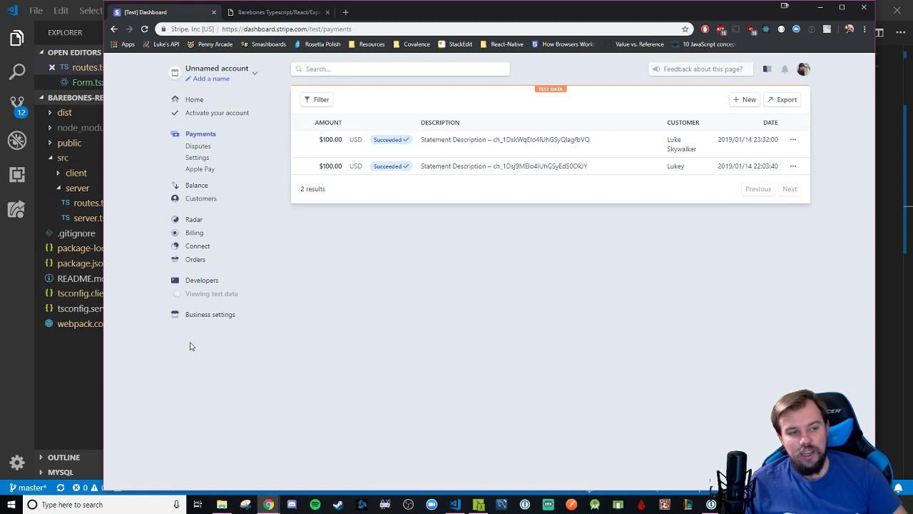
mouse_move(178, 347)
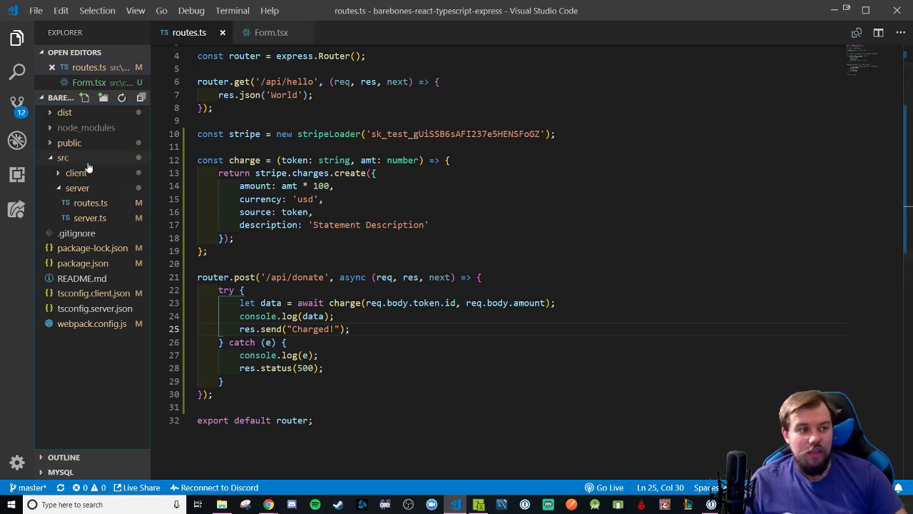
- Review Form.tsx's handleSubmit posting token and amount to /api/donate and its initial name state
left_click(86, 180)
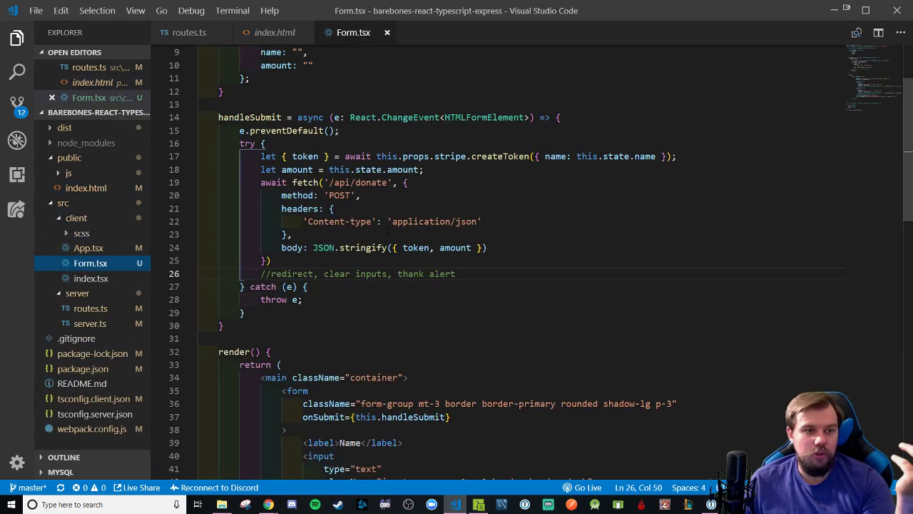
scroll("down", 3)
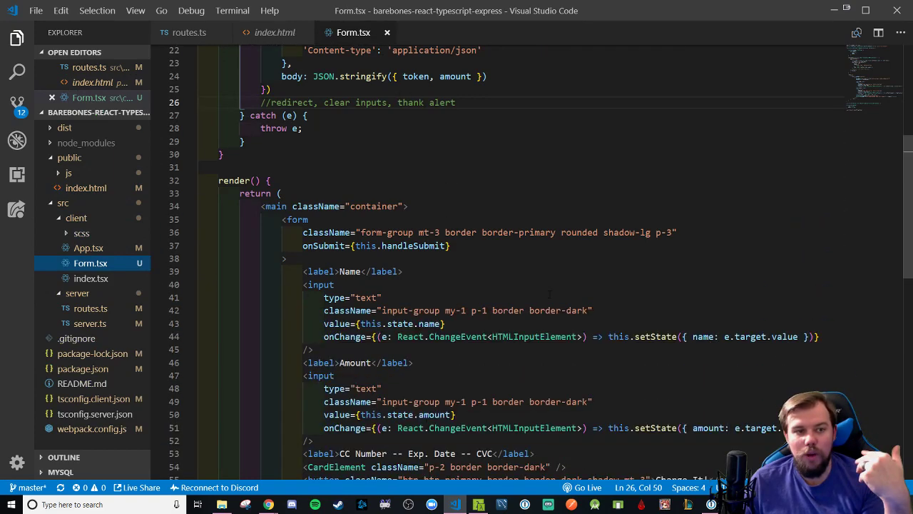
scroll("up", 3)
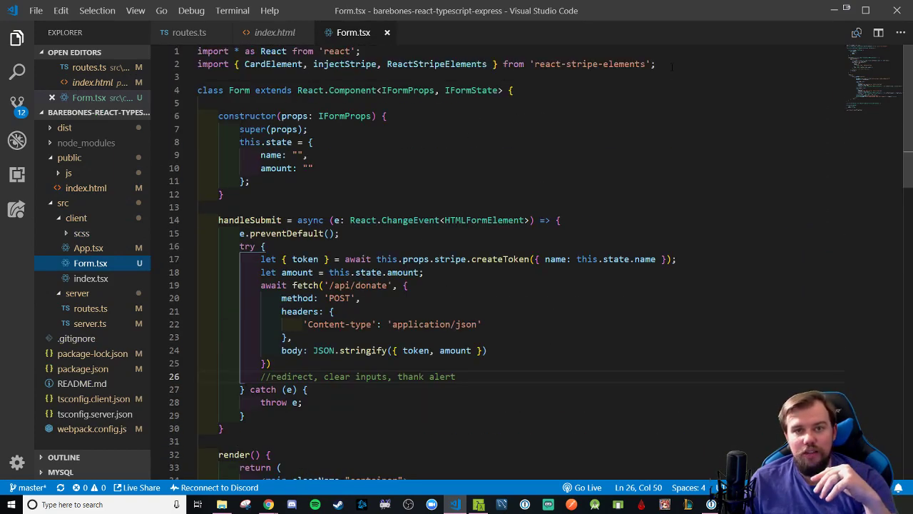
left_click(306, 154)
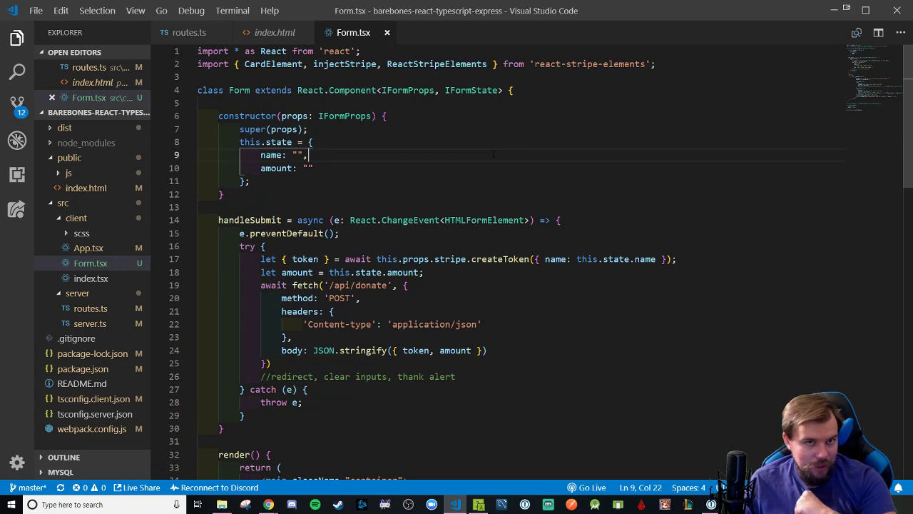
scroll("down", 3)
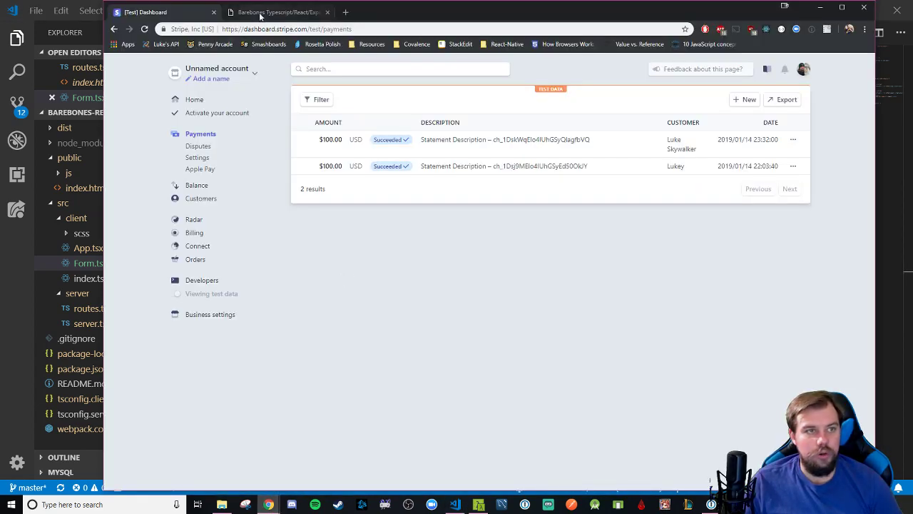
- Switch to the localhost:3000 tab showing the filled Luke Skywalker donation form
left_click(277, 12)
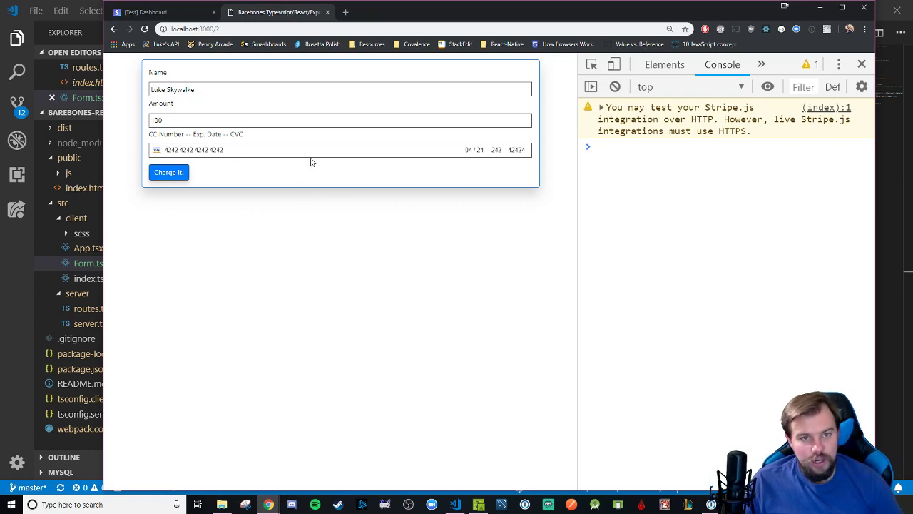
mouse_move(487, 200)
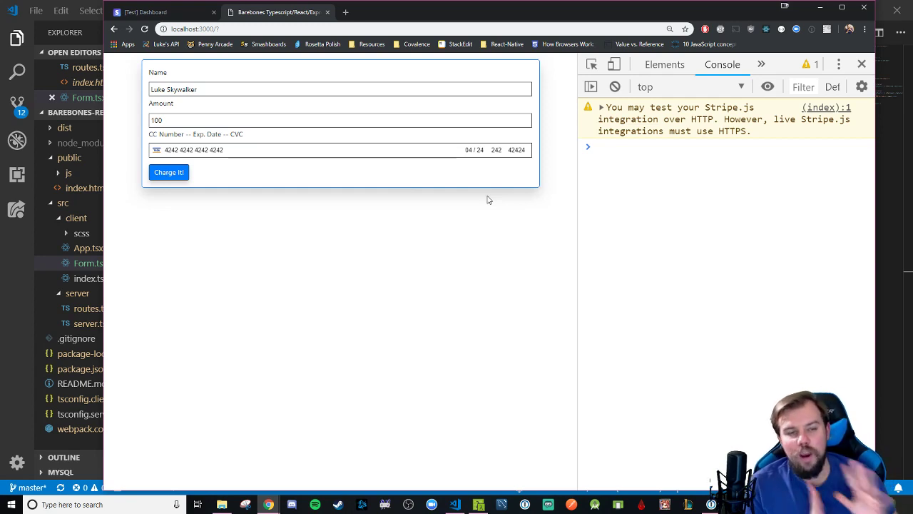
mouse_move(251, 163)
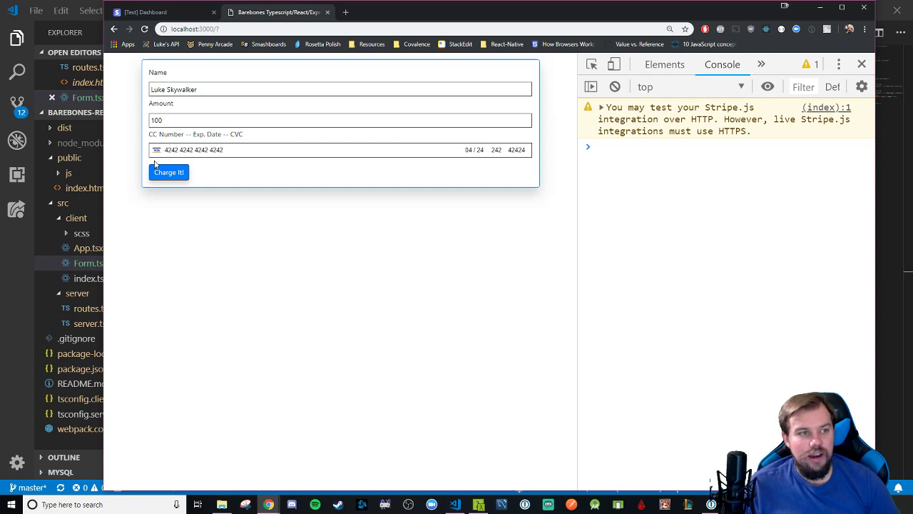
mouse_move(527, 160)
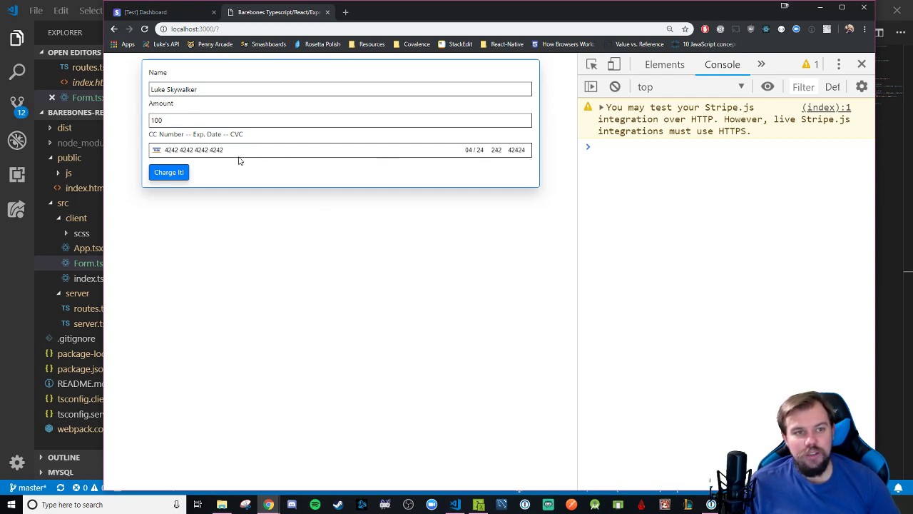
mouse_move(357, 282)
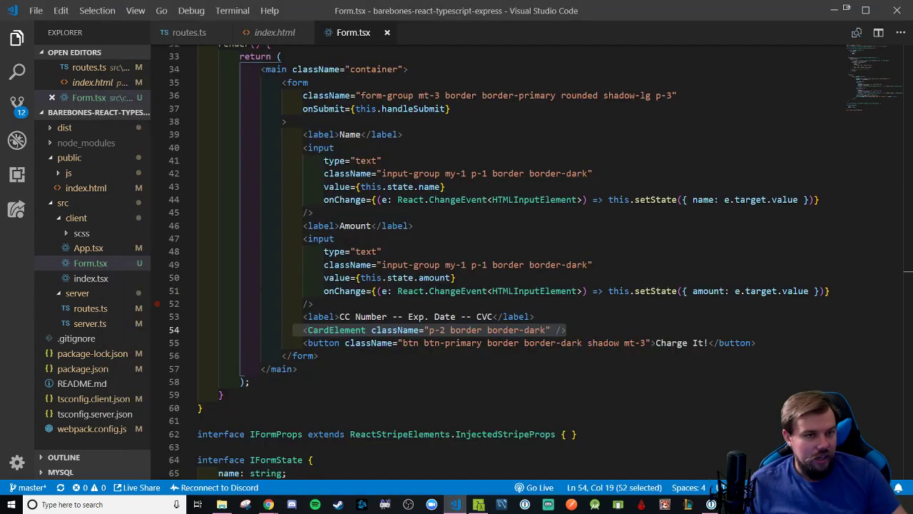
- Glance at Form.tsx's CardElement, then highlight amt multiplied by 100 in routes.ts's charge call
left_click(188, 31)
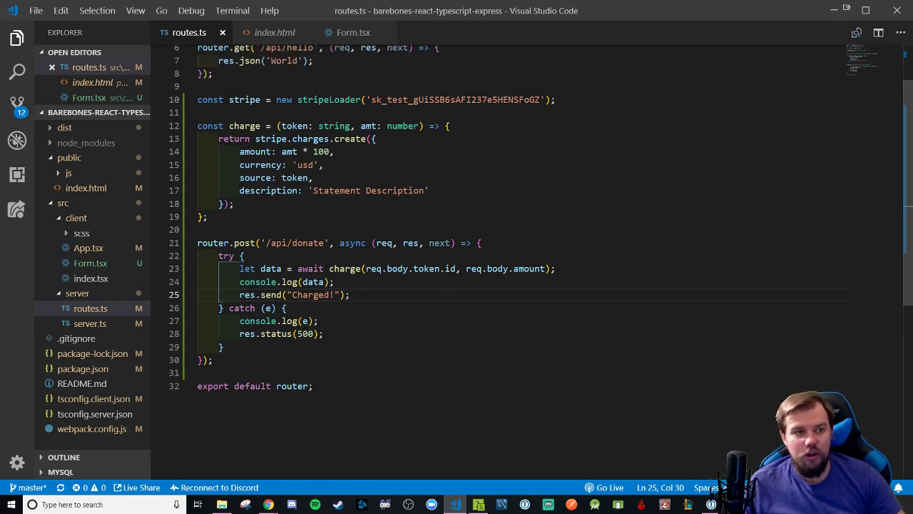
double_click(291, 139)
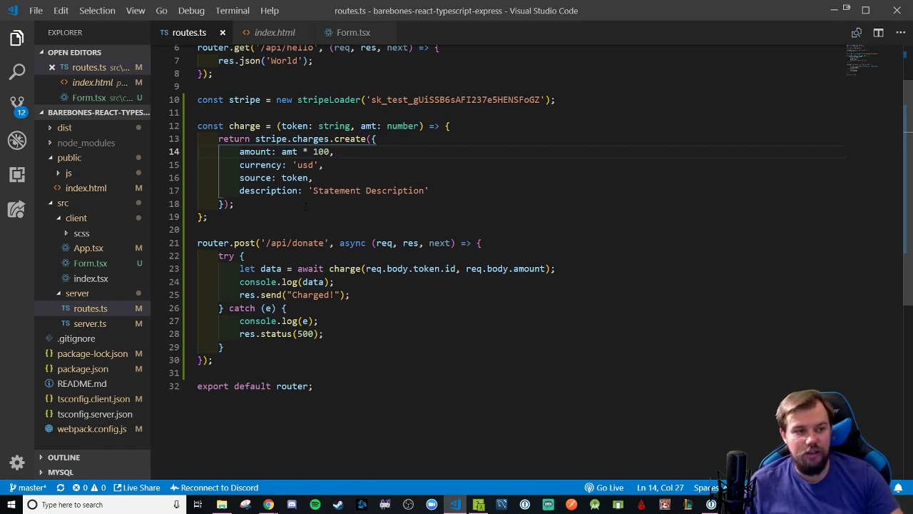
scroll("down", 3)
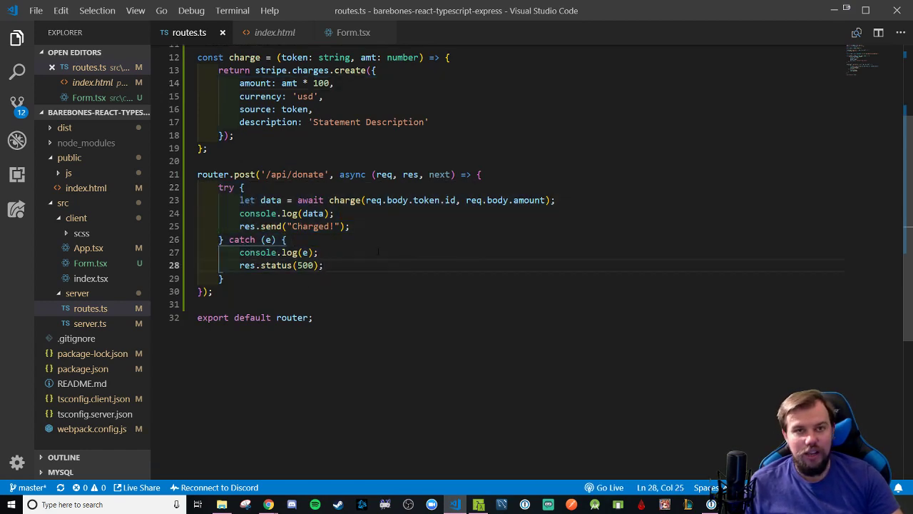